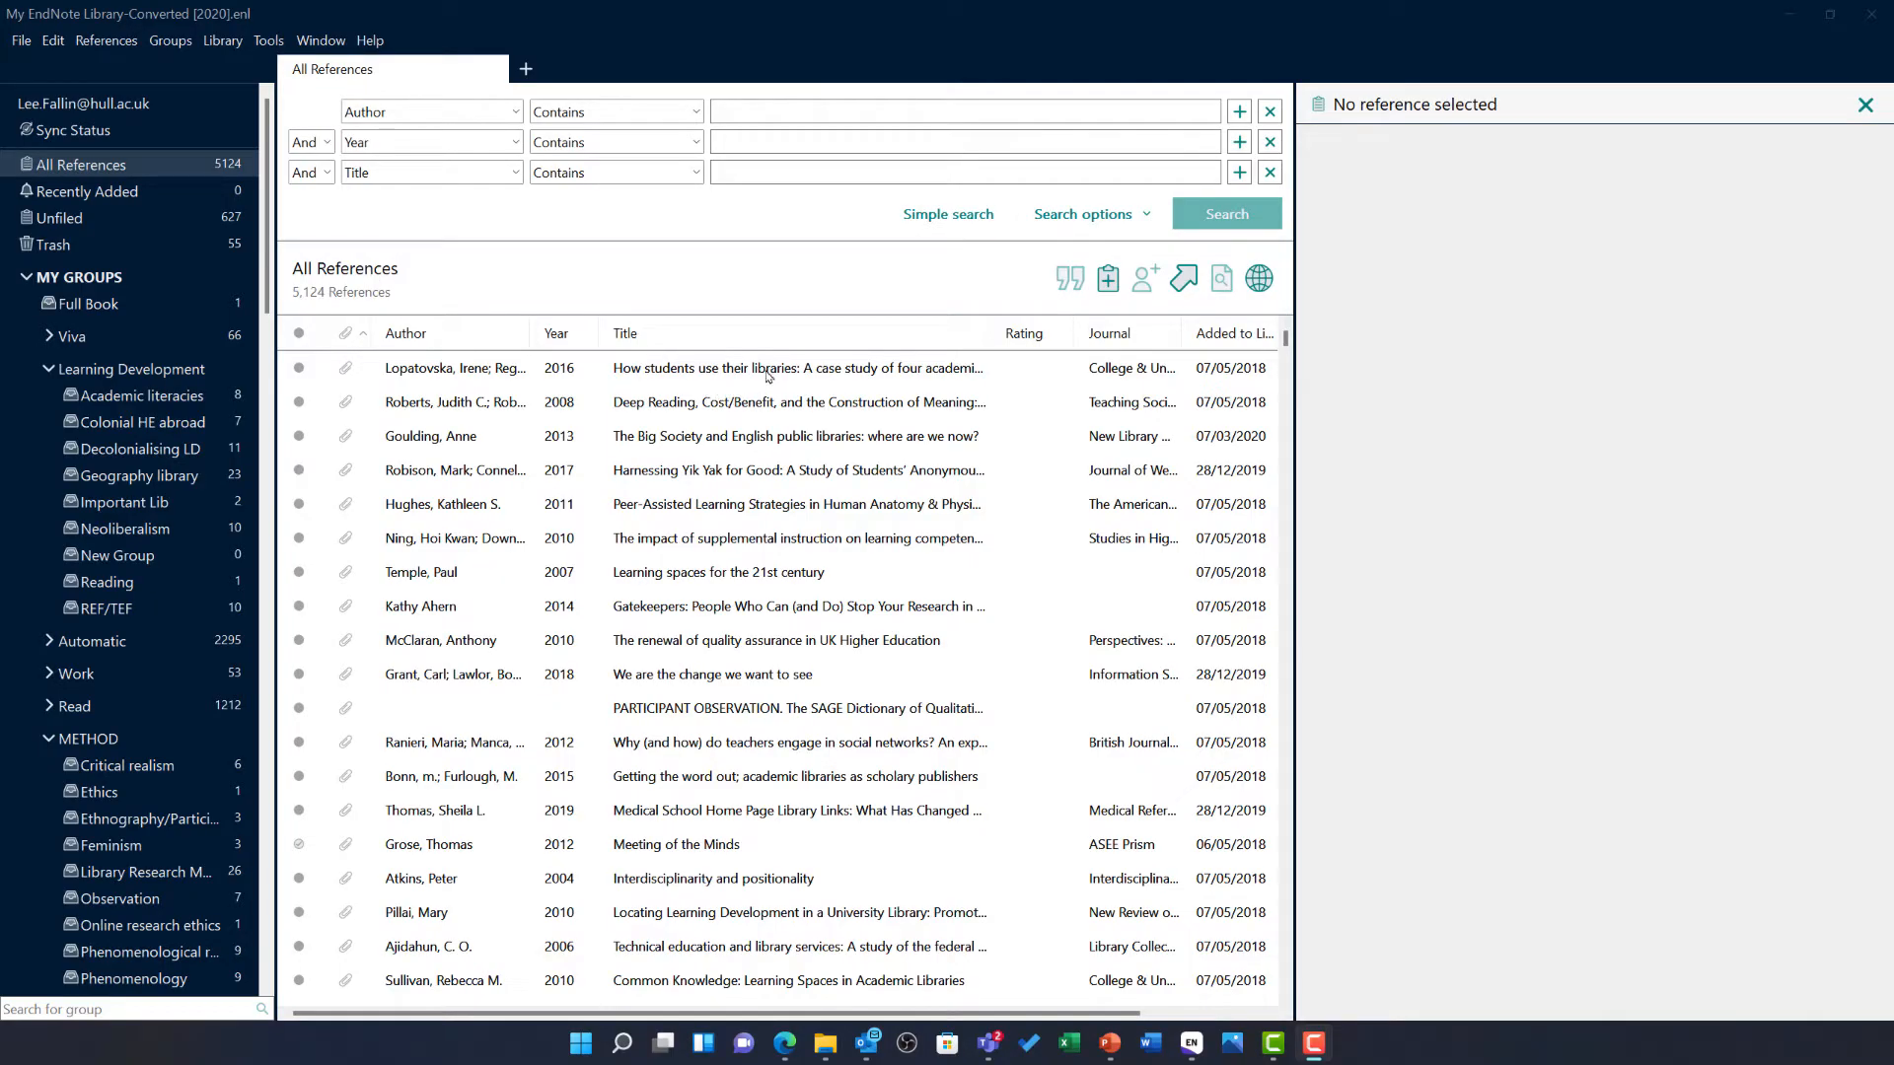
# Show the first page of the Lopatovska 2016 article's attached PDF.
pyautogui.click(797, 369)
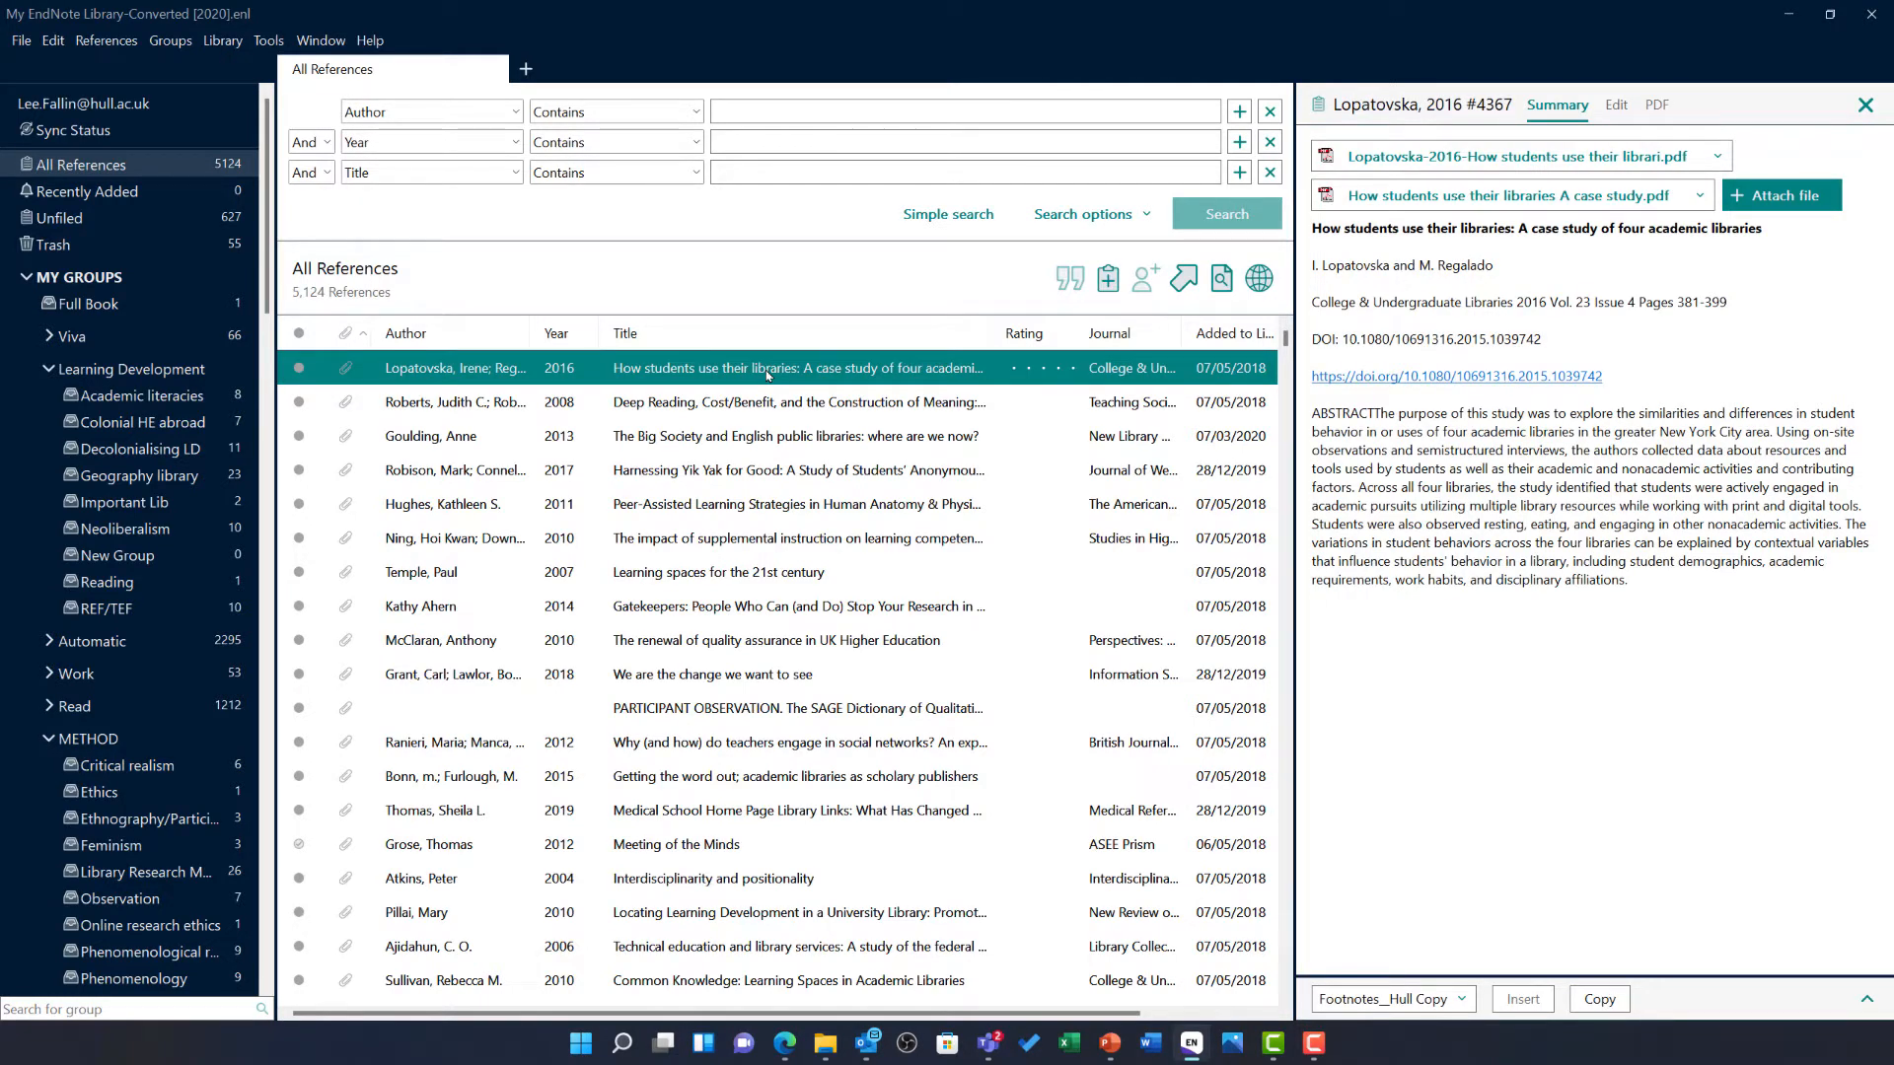
pyautogui.click(1655, 105)
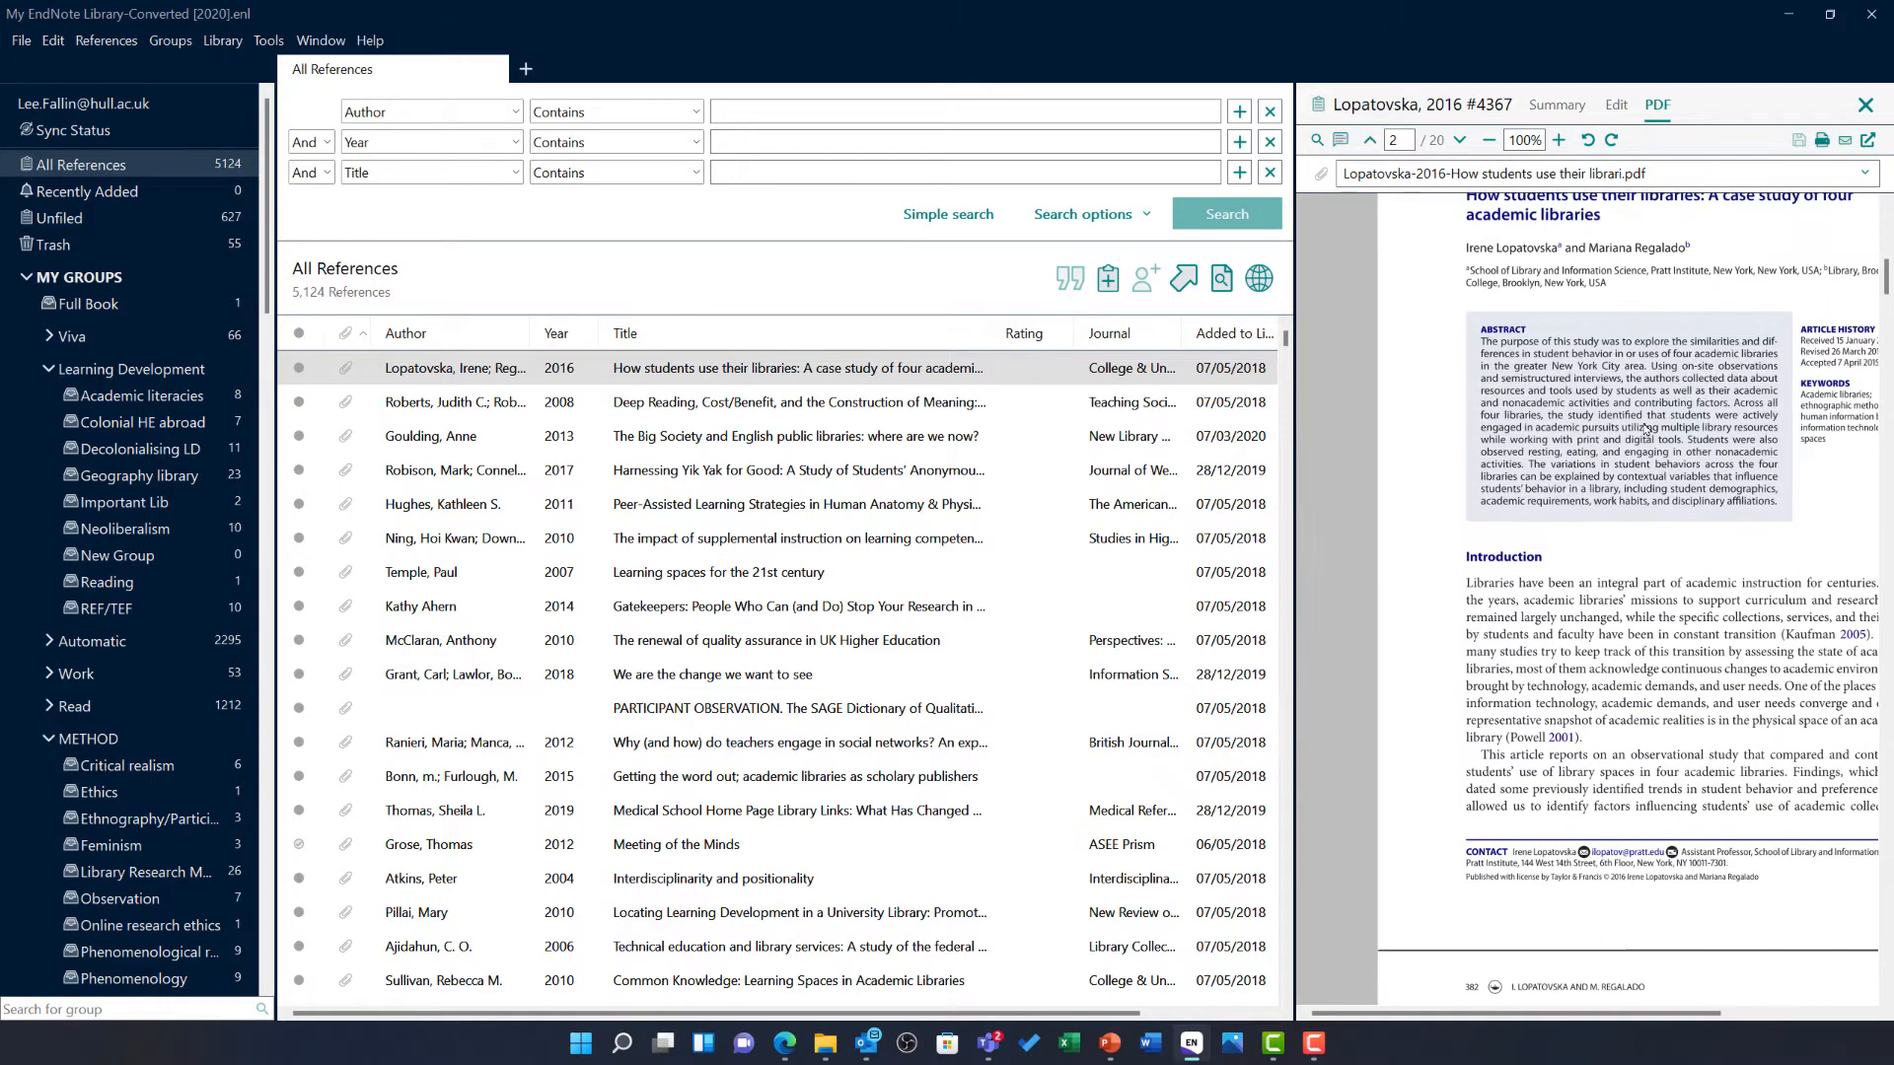
pyautogui.click(1369, 138)
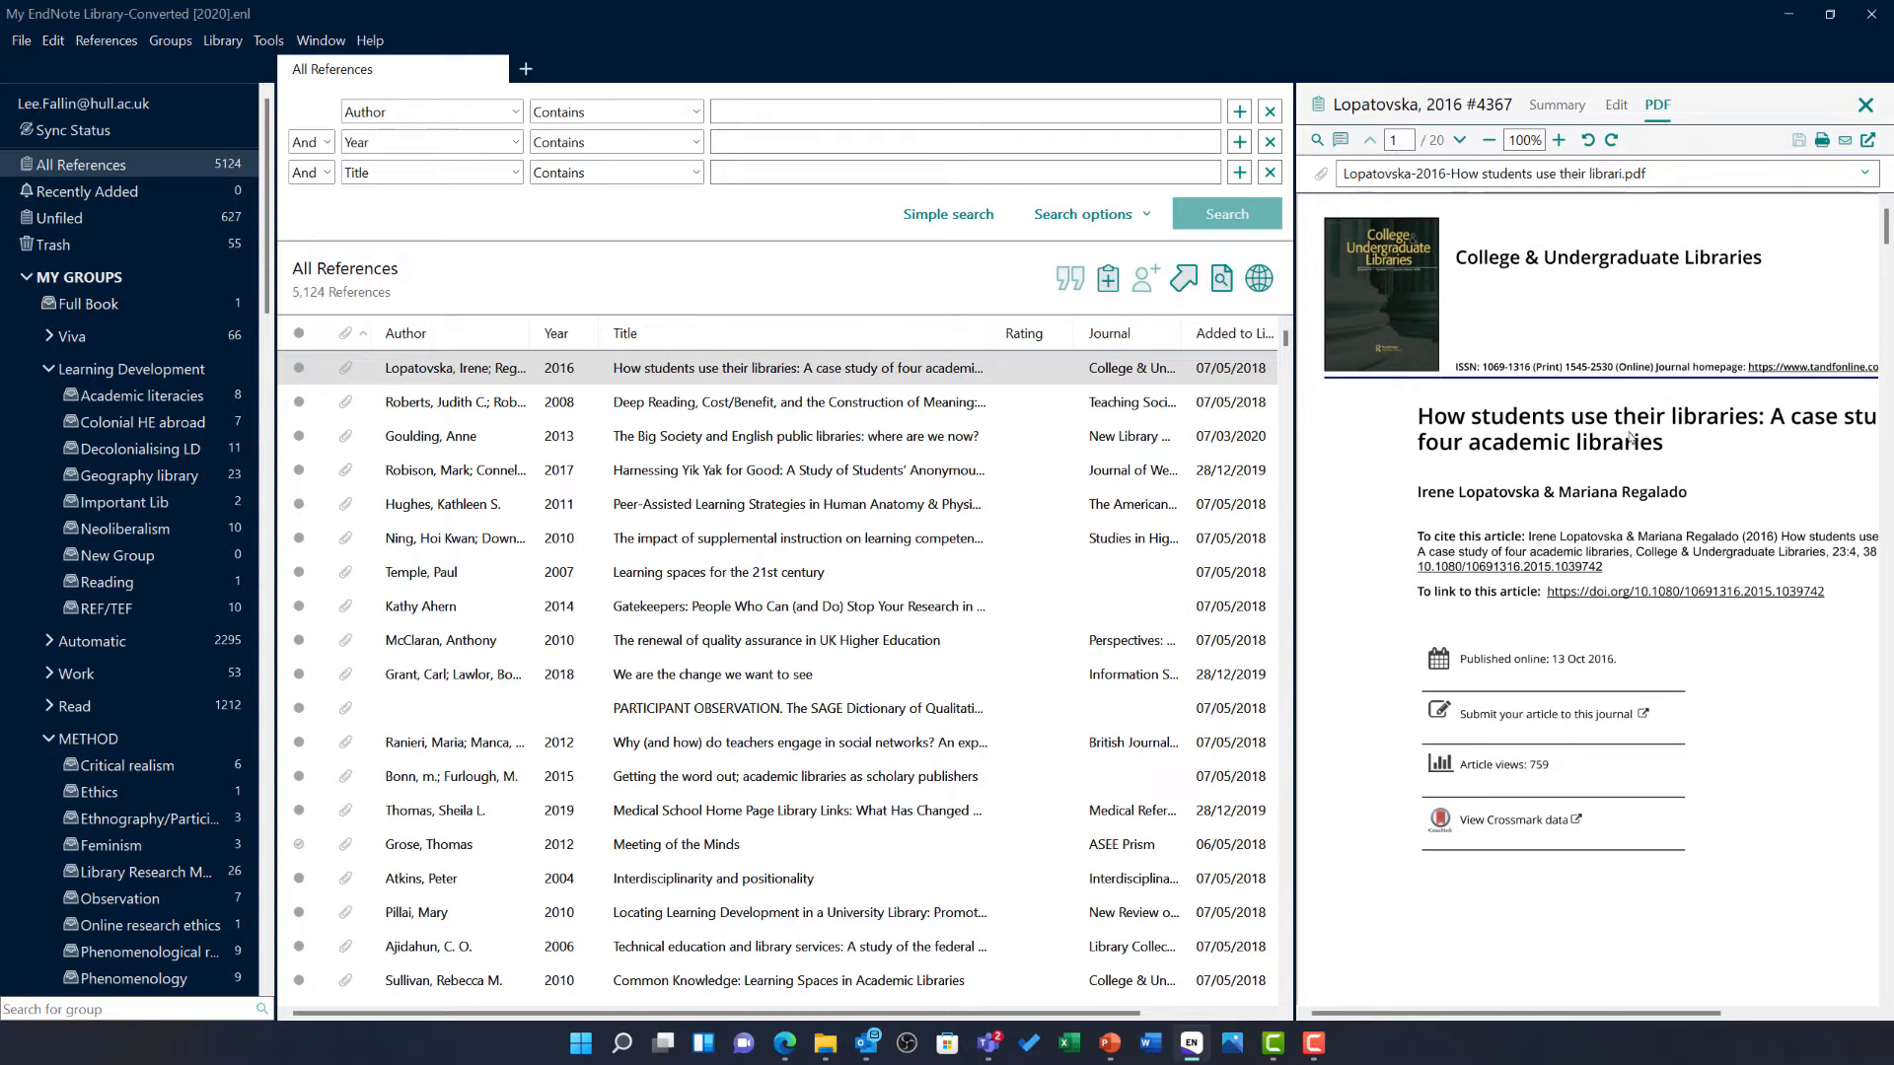
# Show the Summary details of Wilson's 2008 'Re-thinking Berlin's academic libraries' reference.
pyautogui.scroll(-3)
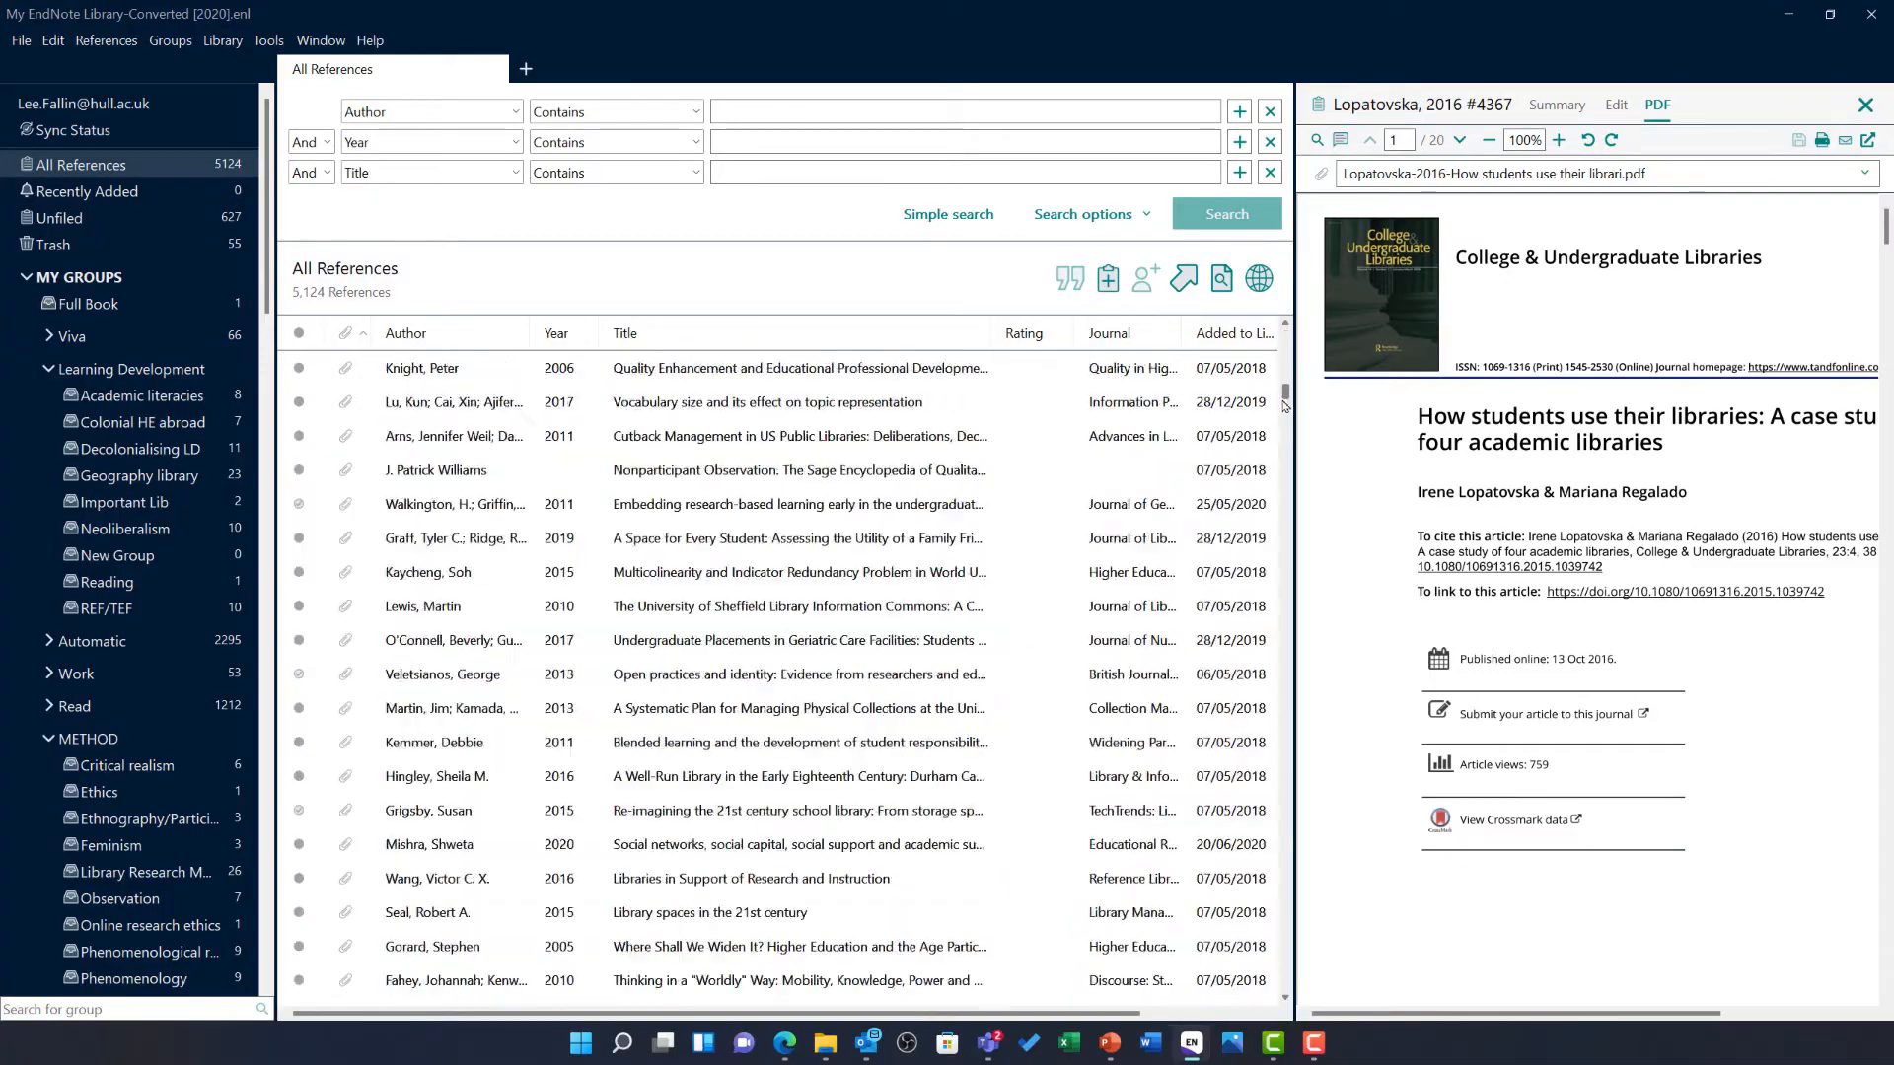
pyautogui.scroll(-3)
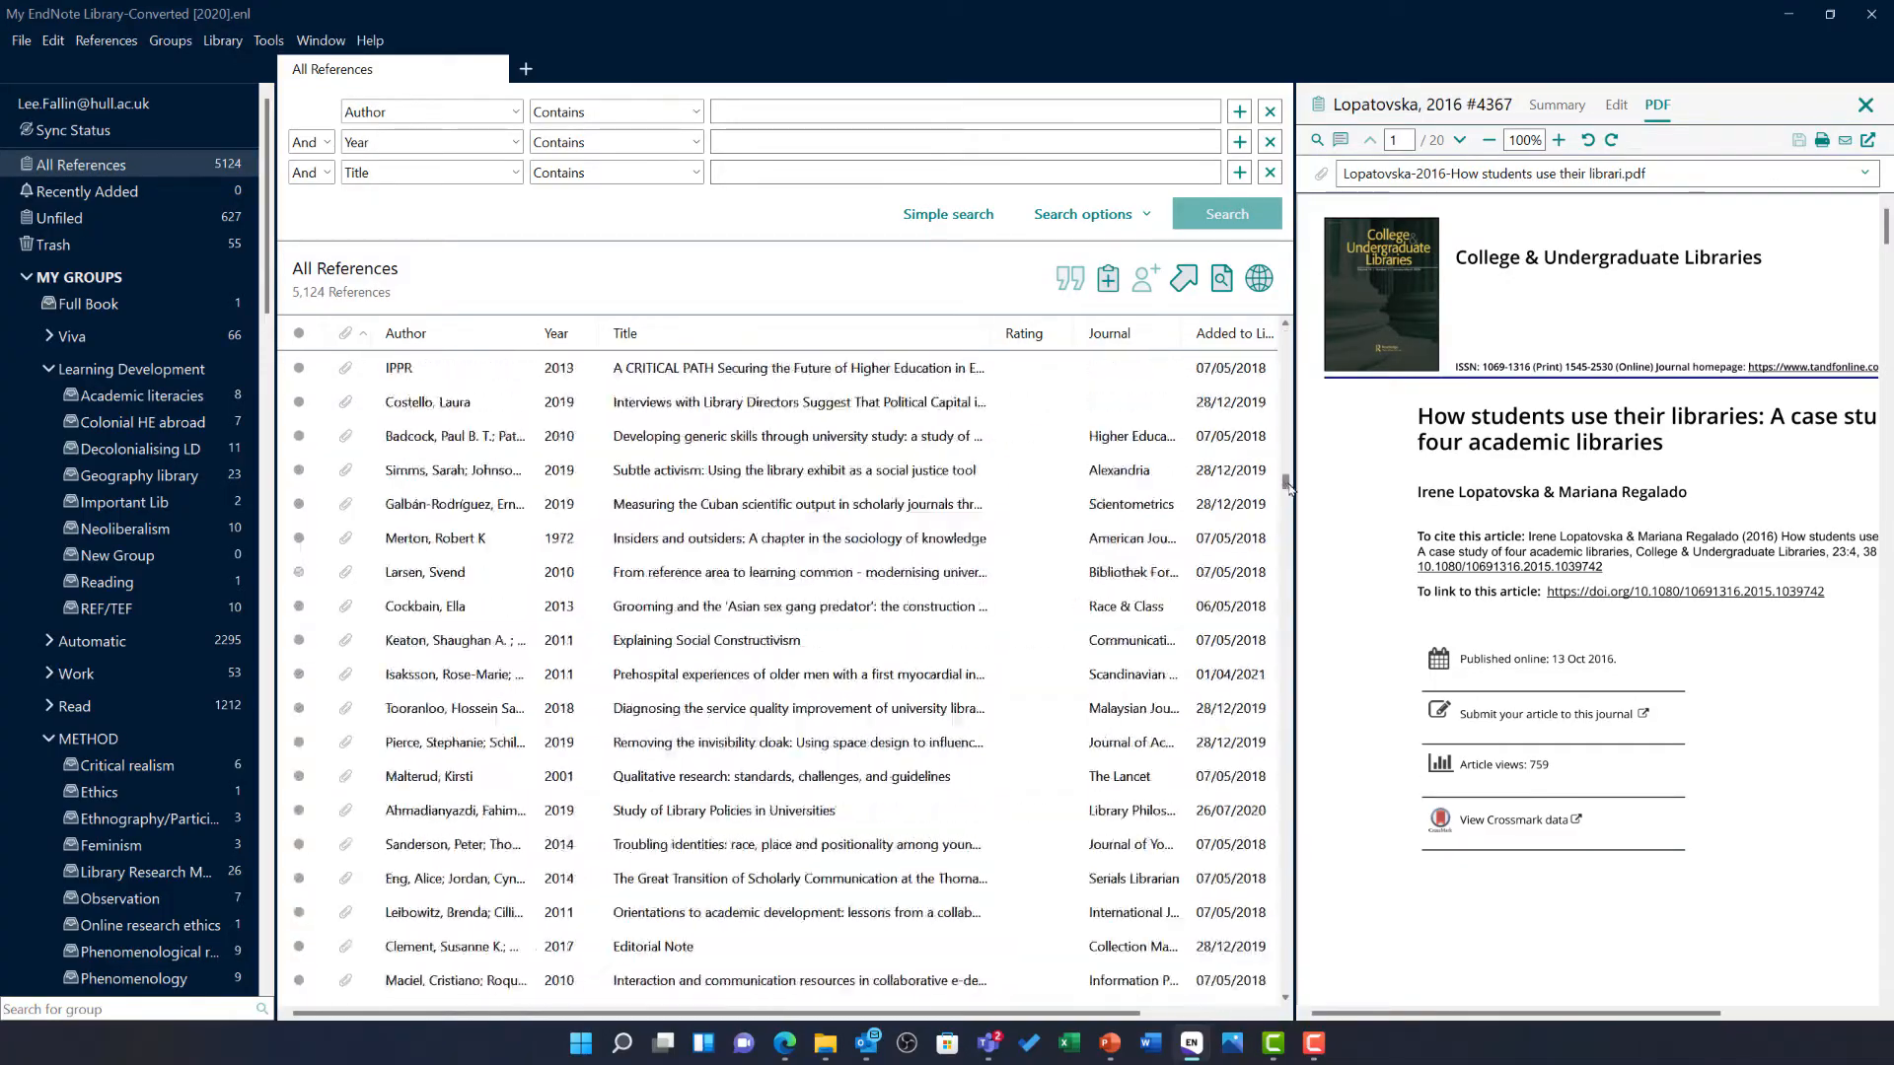
pyautogui.scroll(-3)
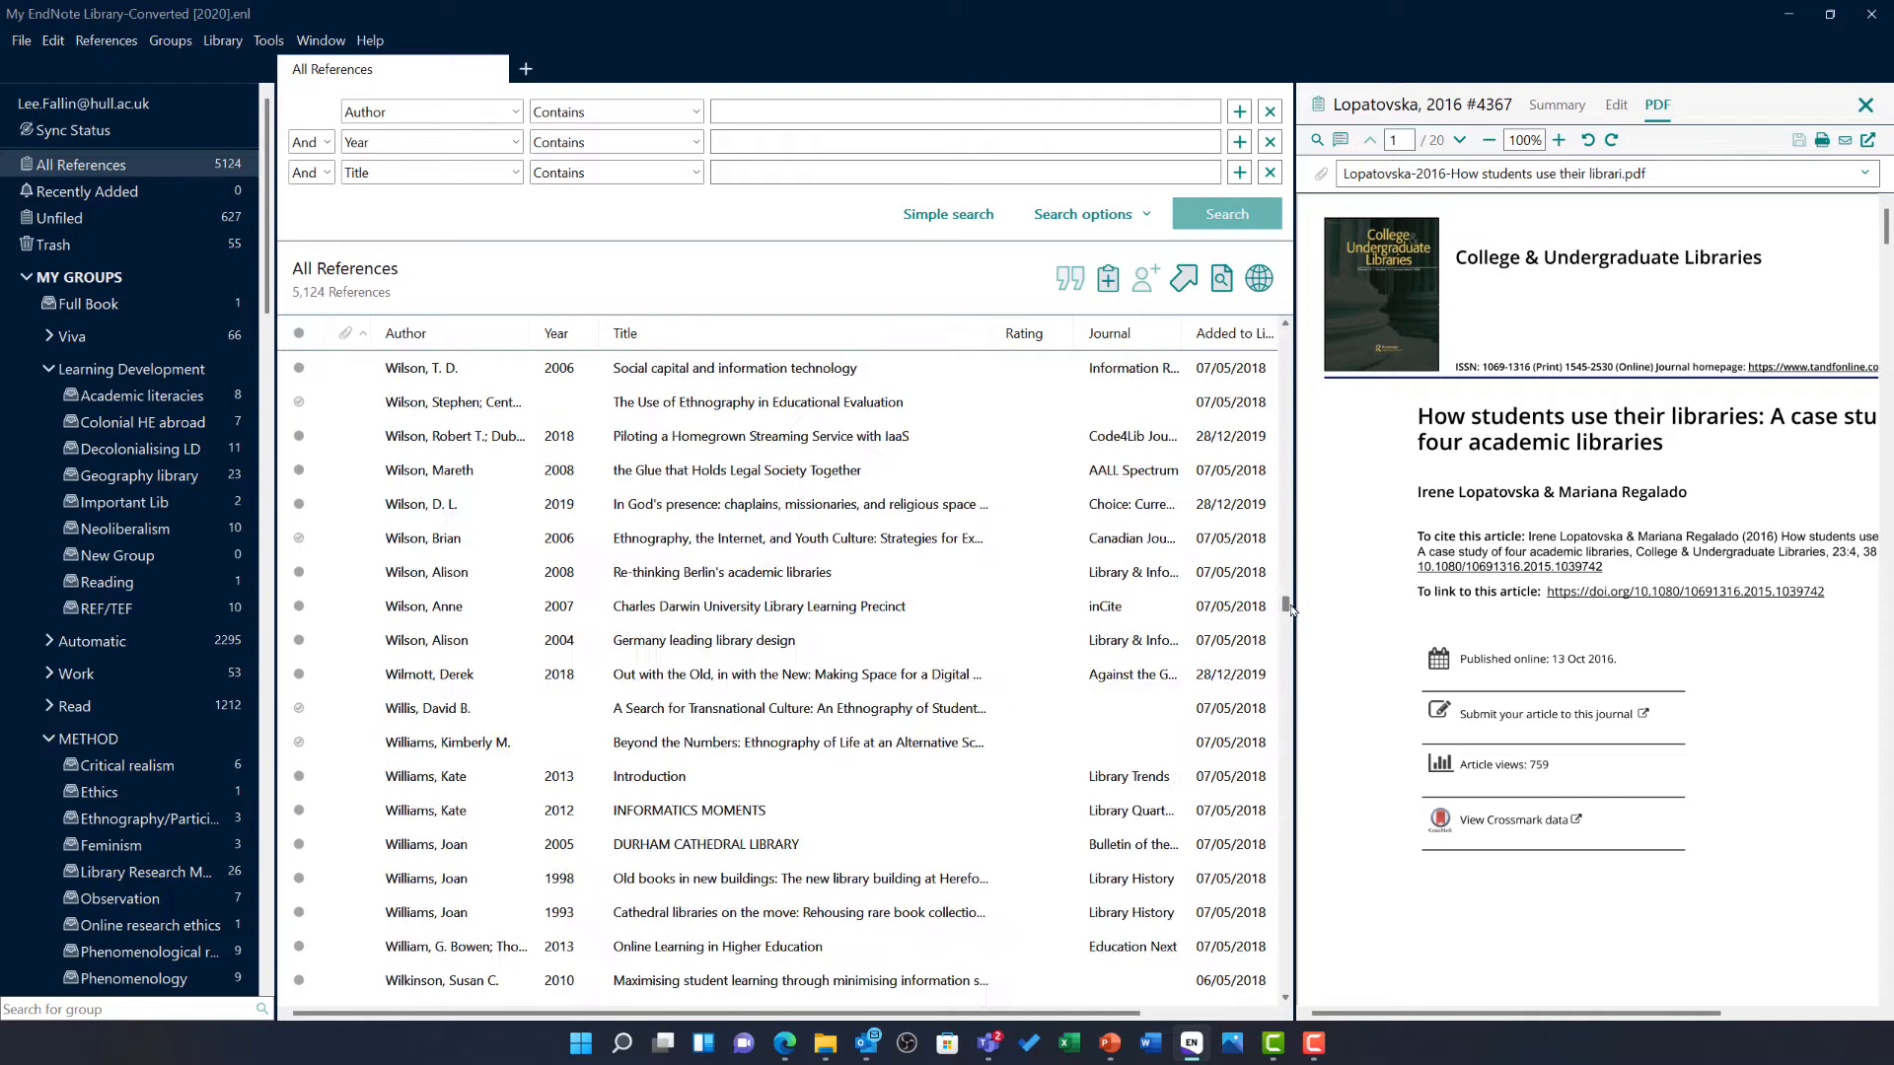
pyautogui.click(722, 572)
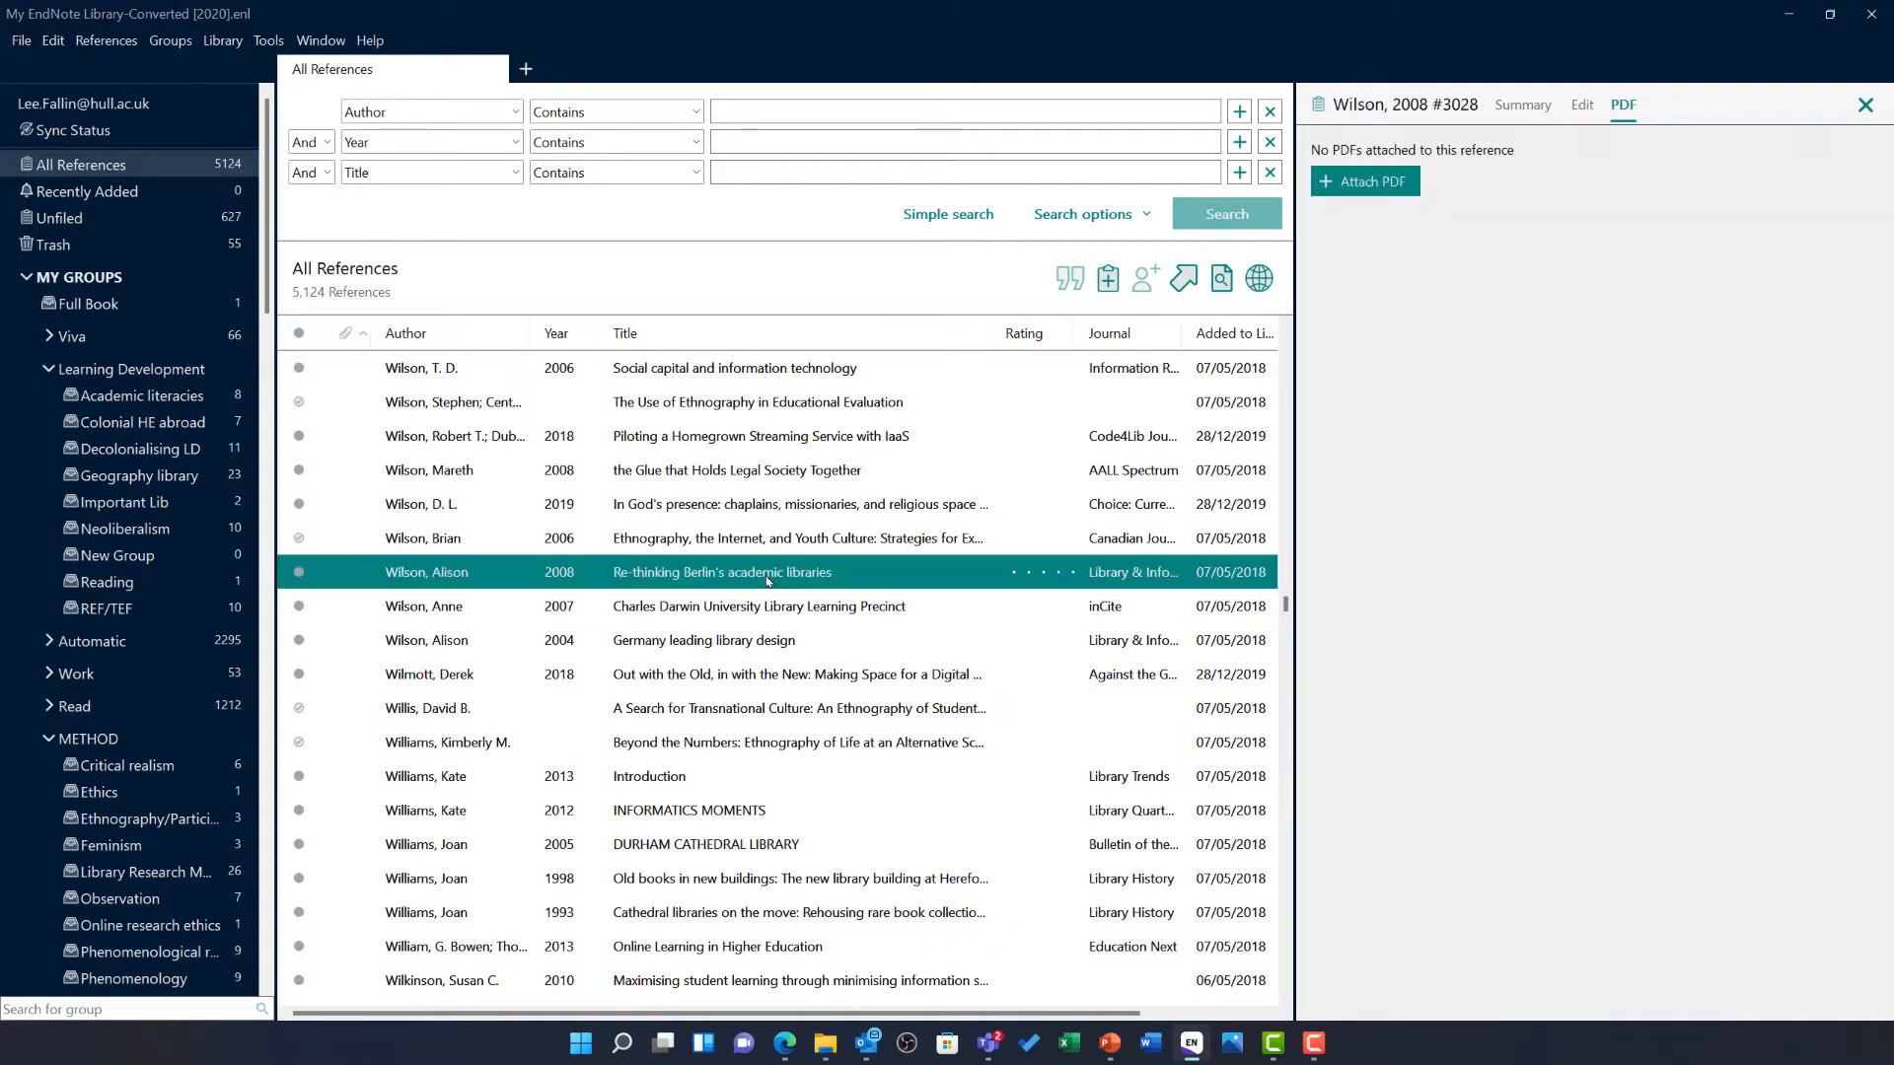
pyautogui.click(1521, 104)
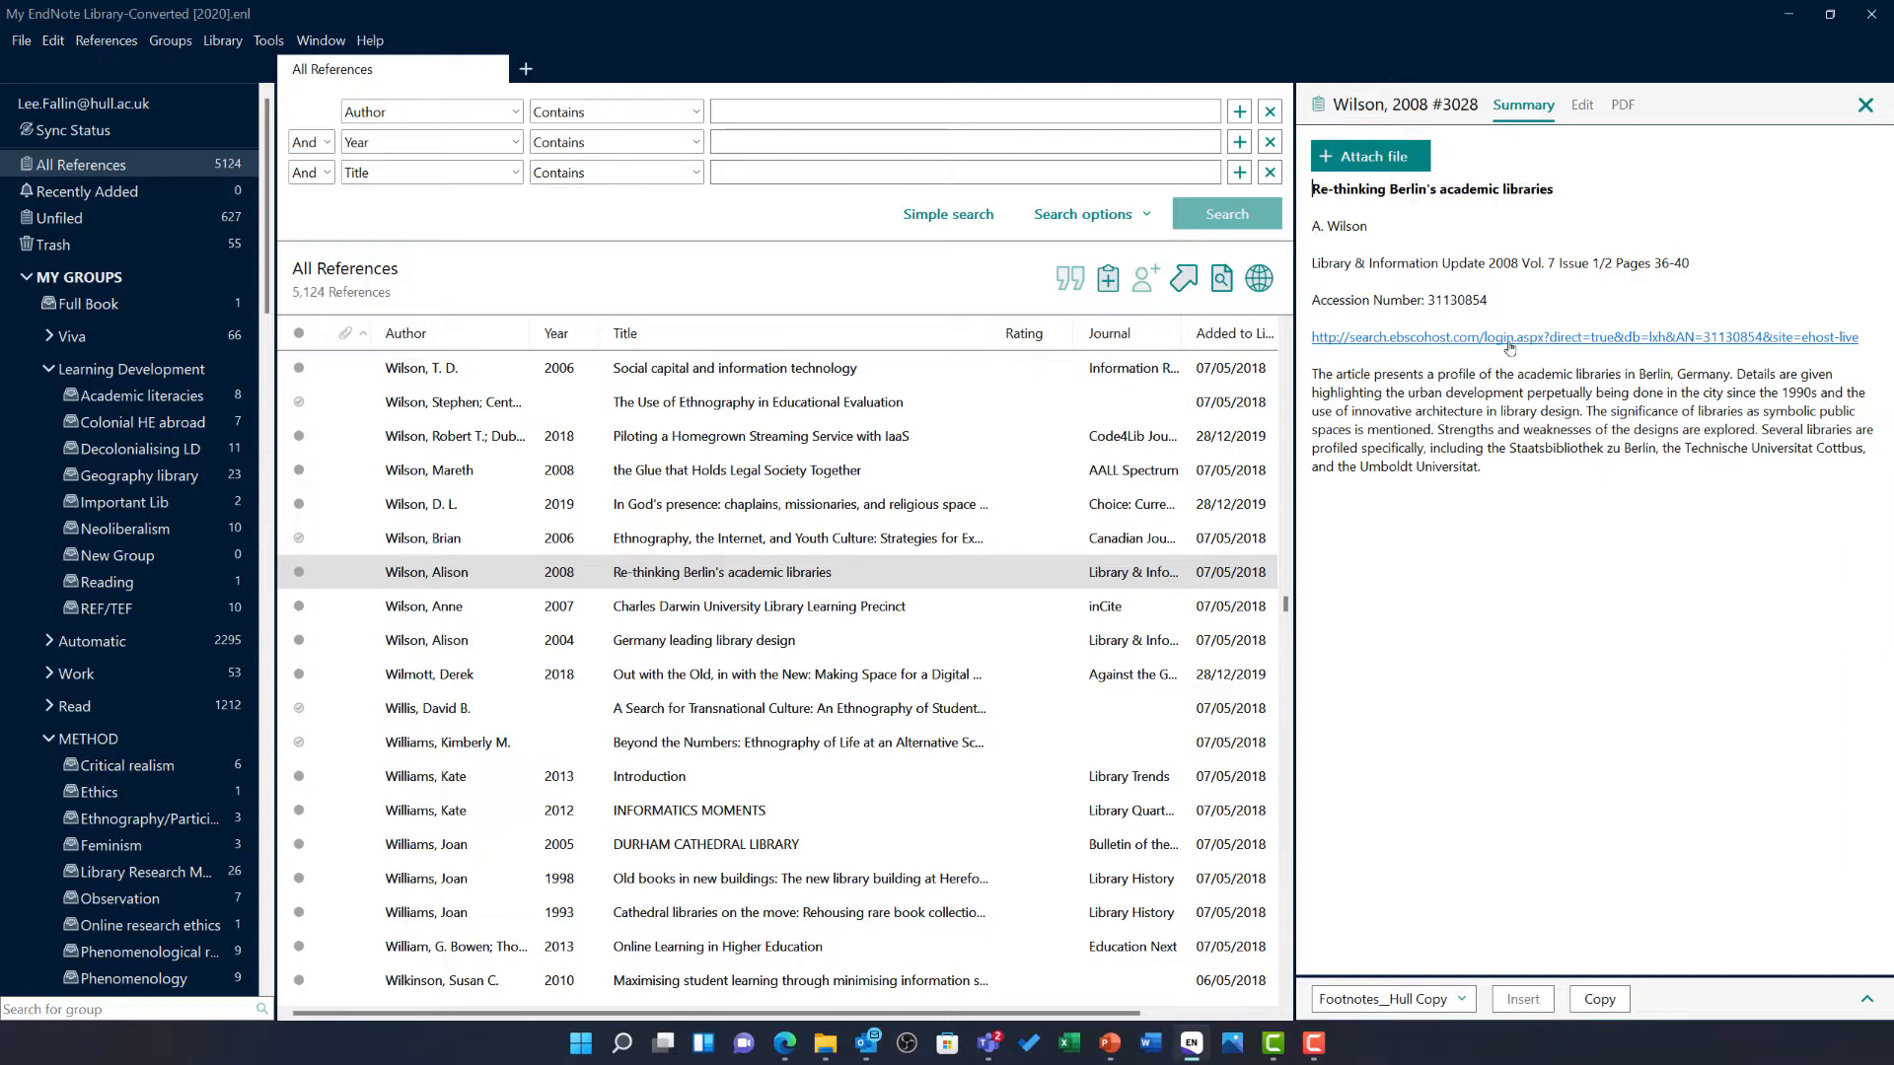
pyautogui.moveTo(1520, 456)
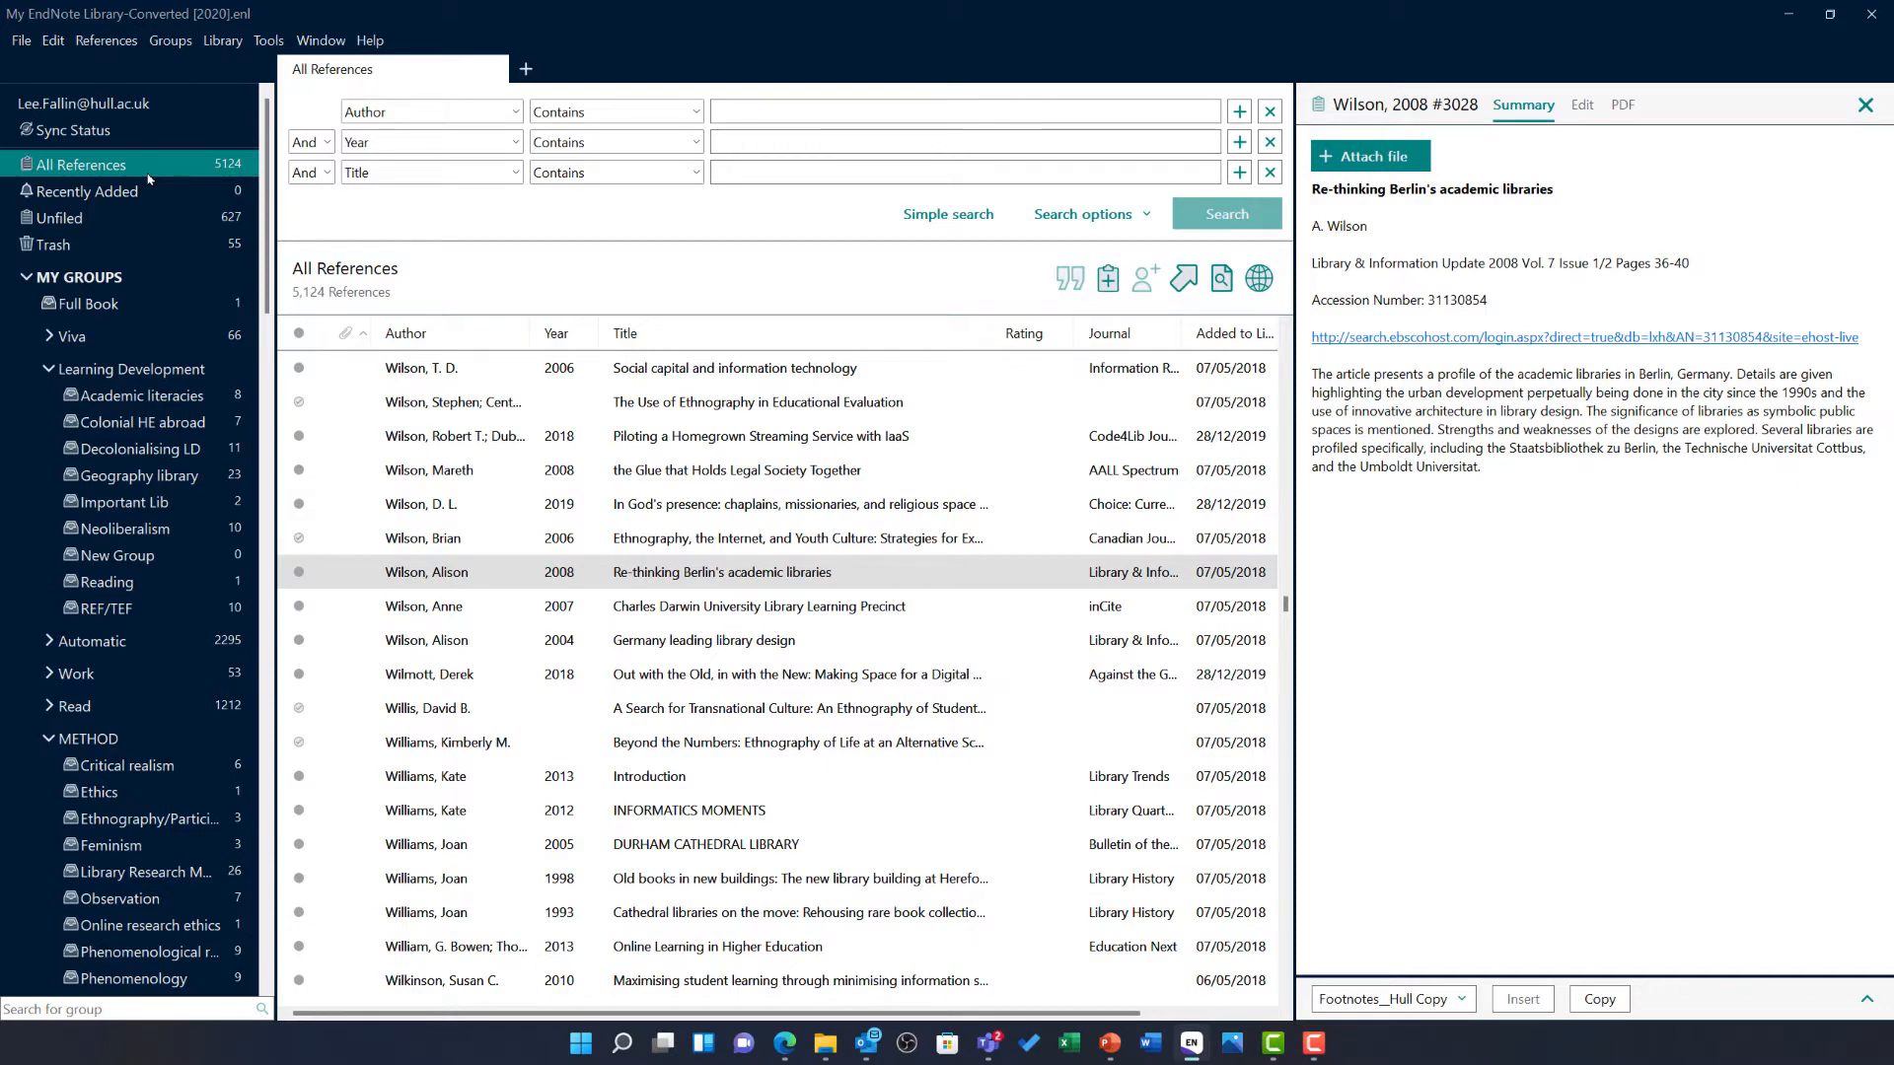
# Select all 5,124 references in the All References list.
pyautogui.click(758, 436)
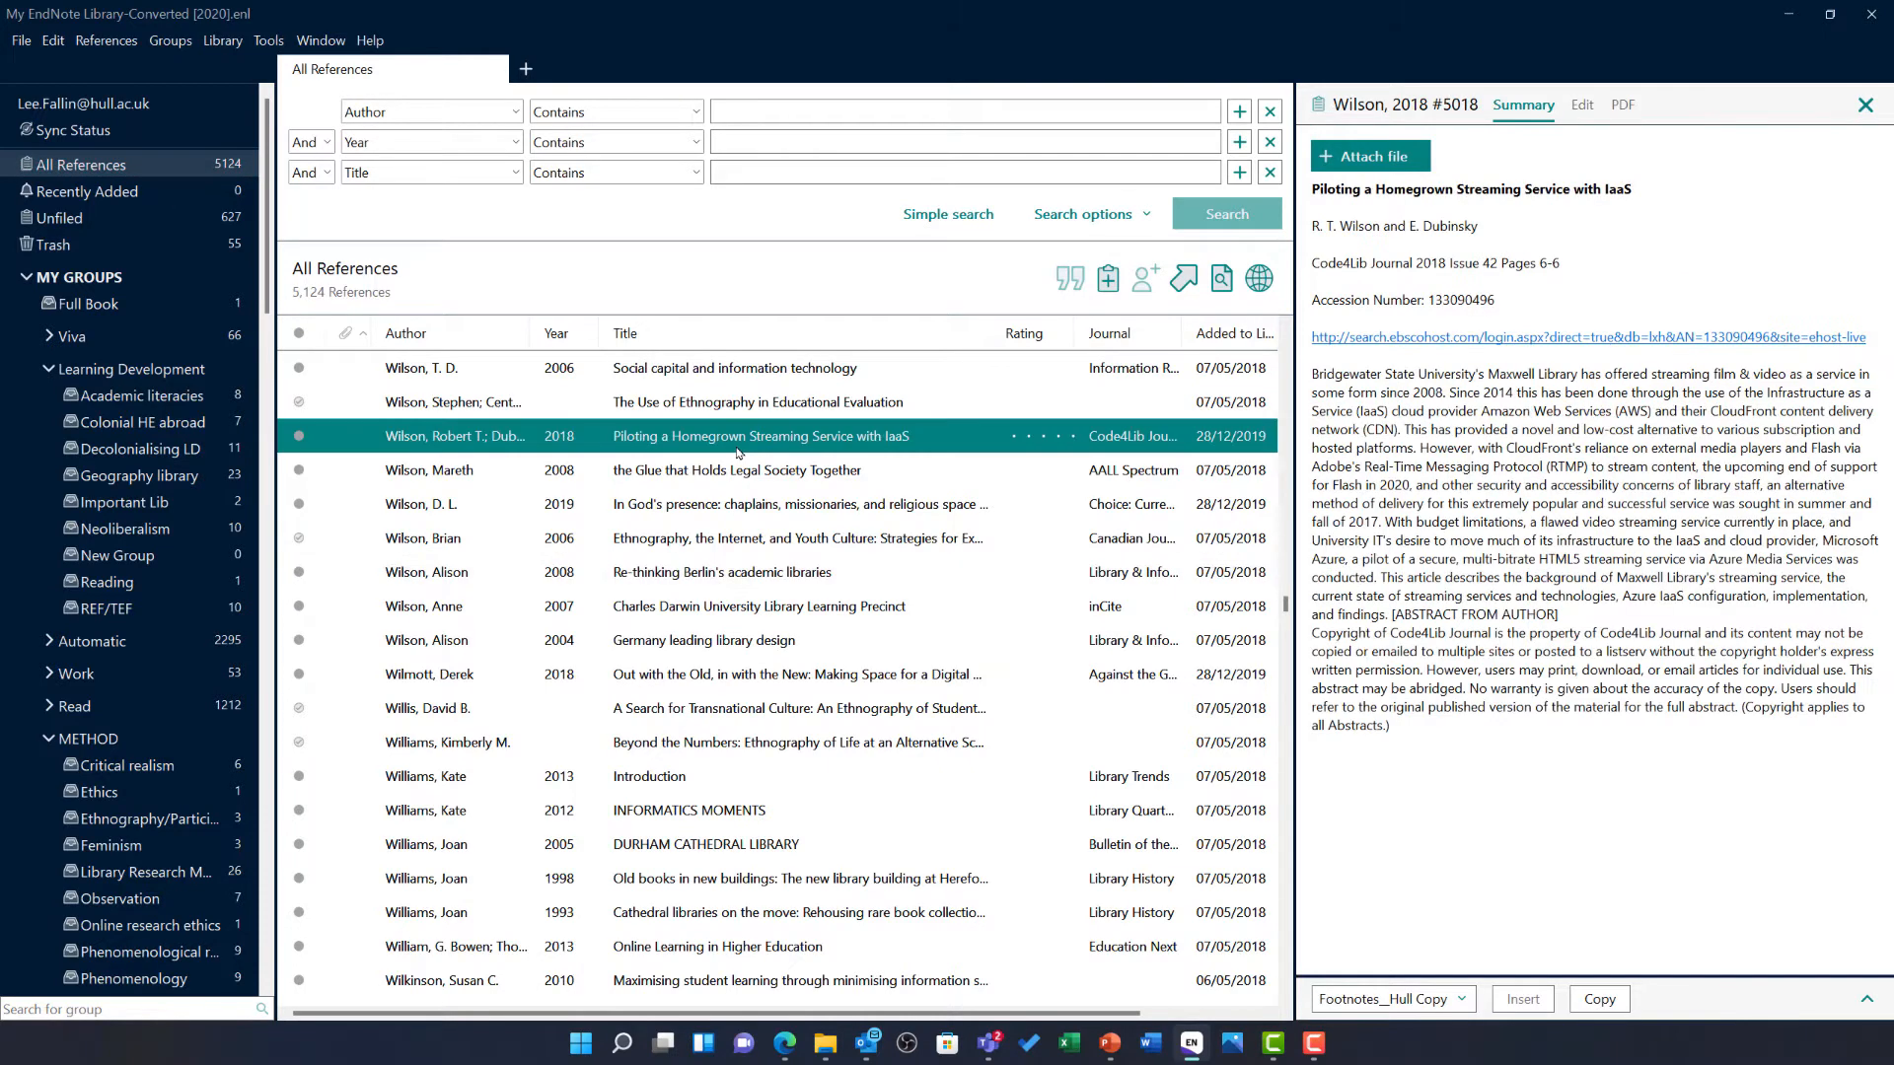
pyautogui.press('ctrl+a')
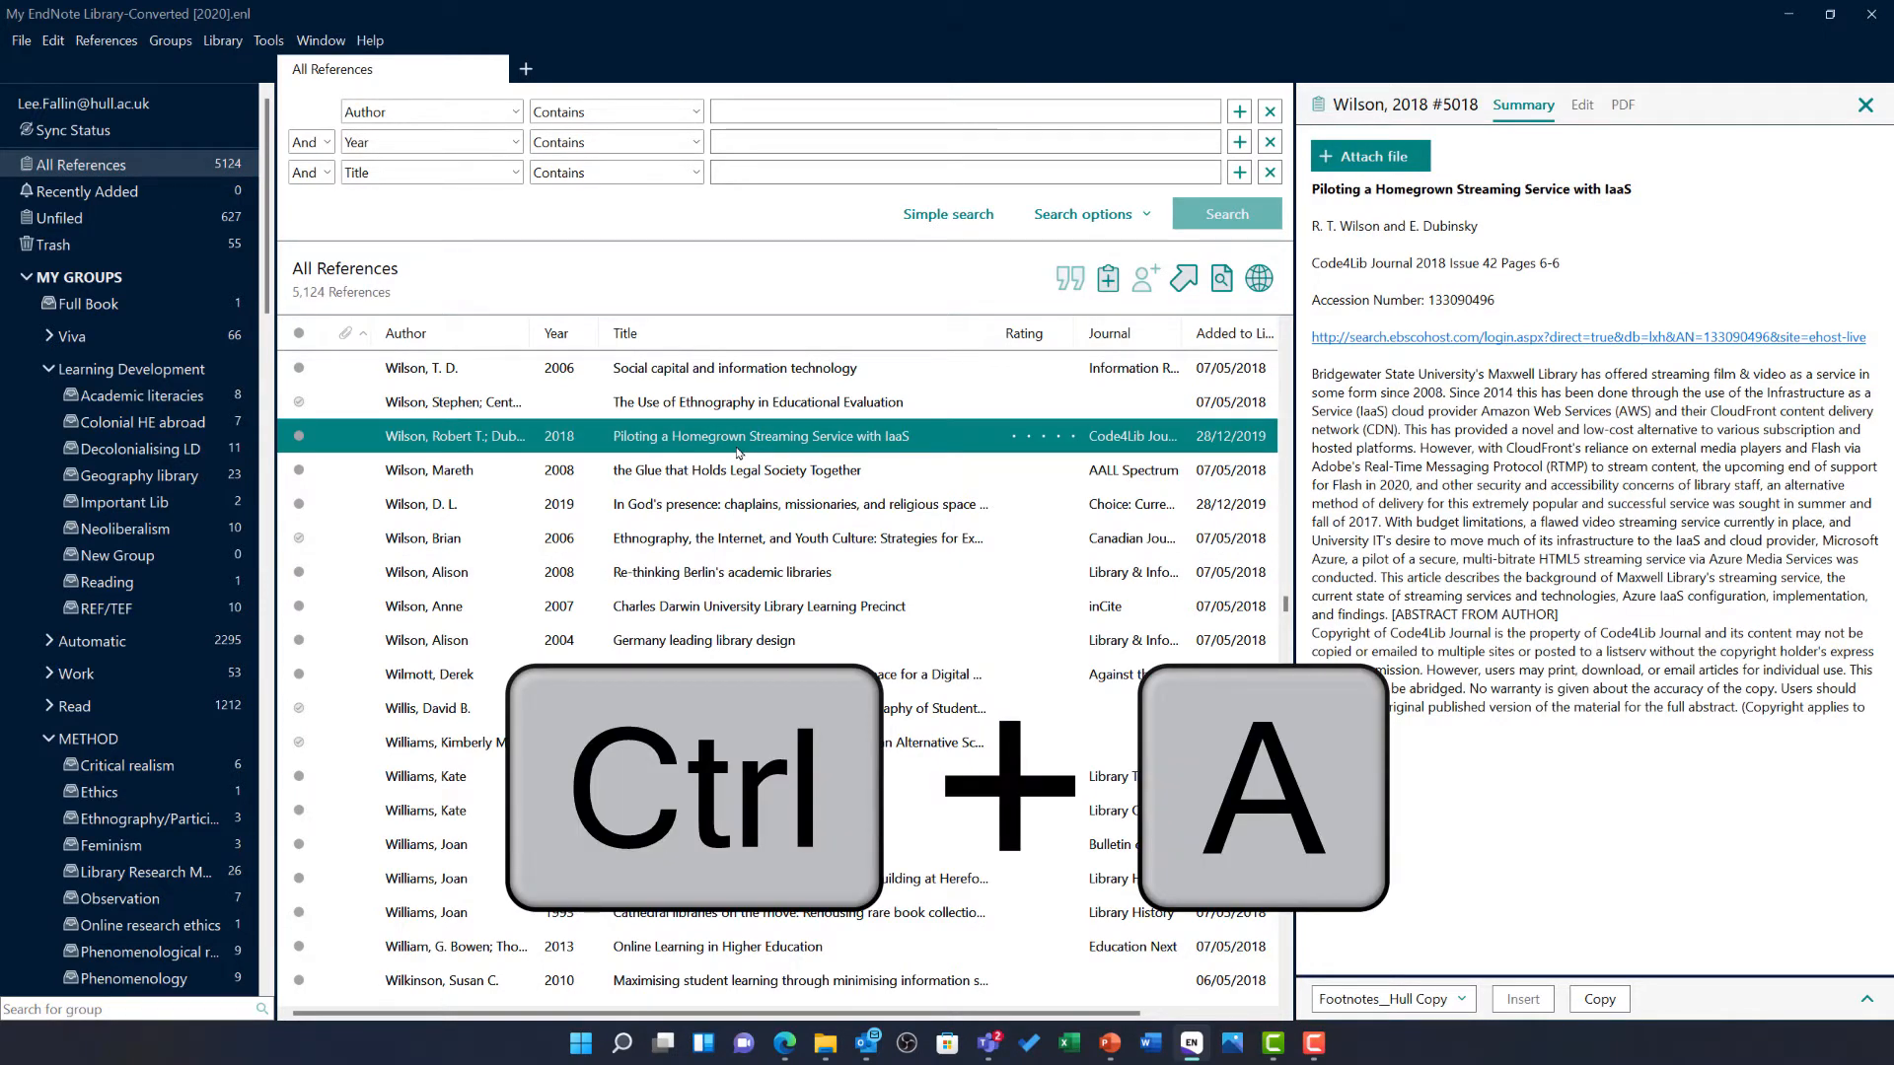
pyautogui.press('ctrl+a')
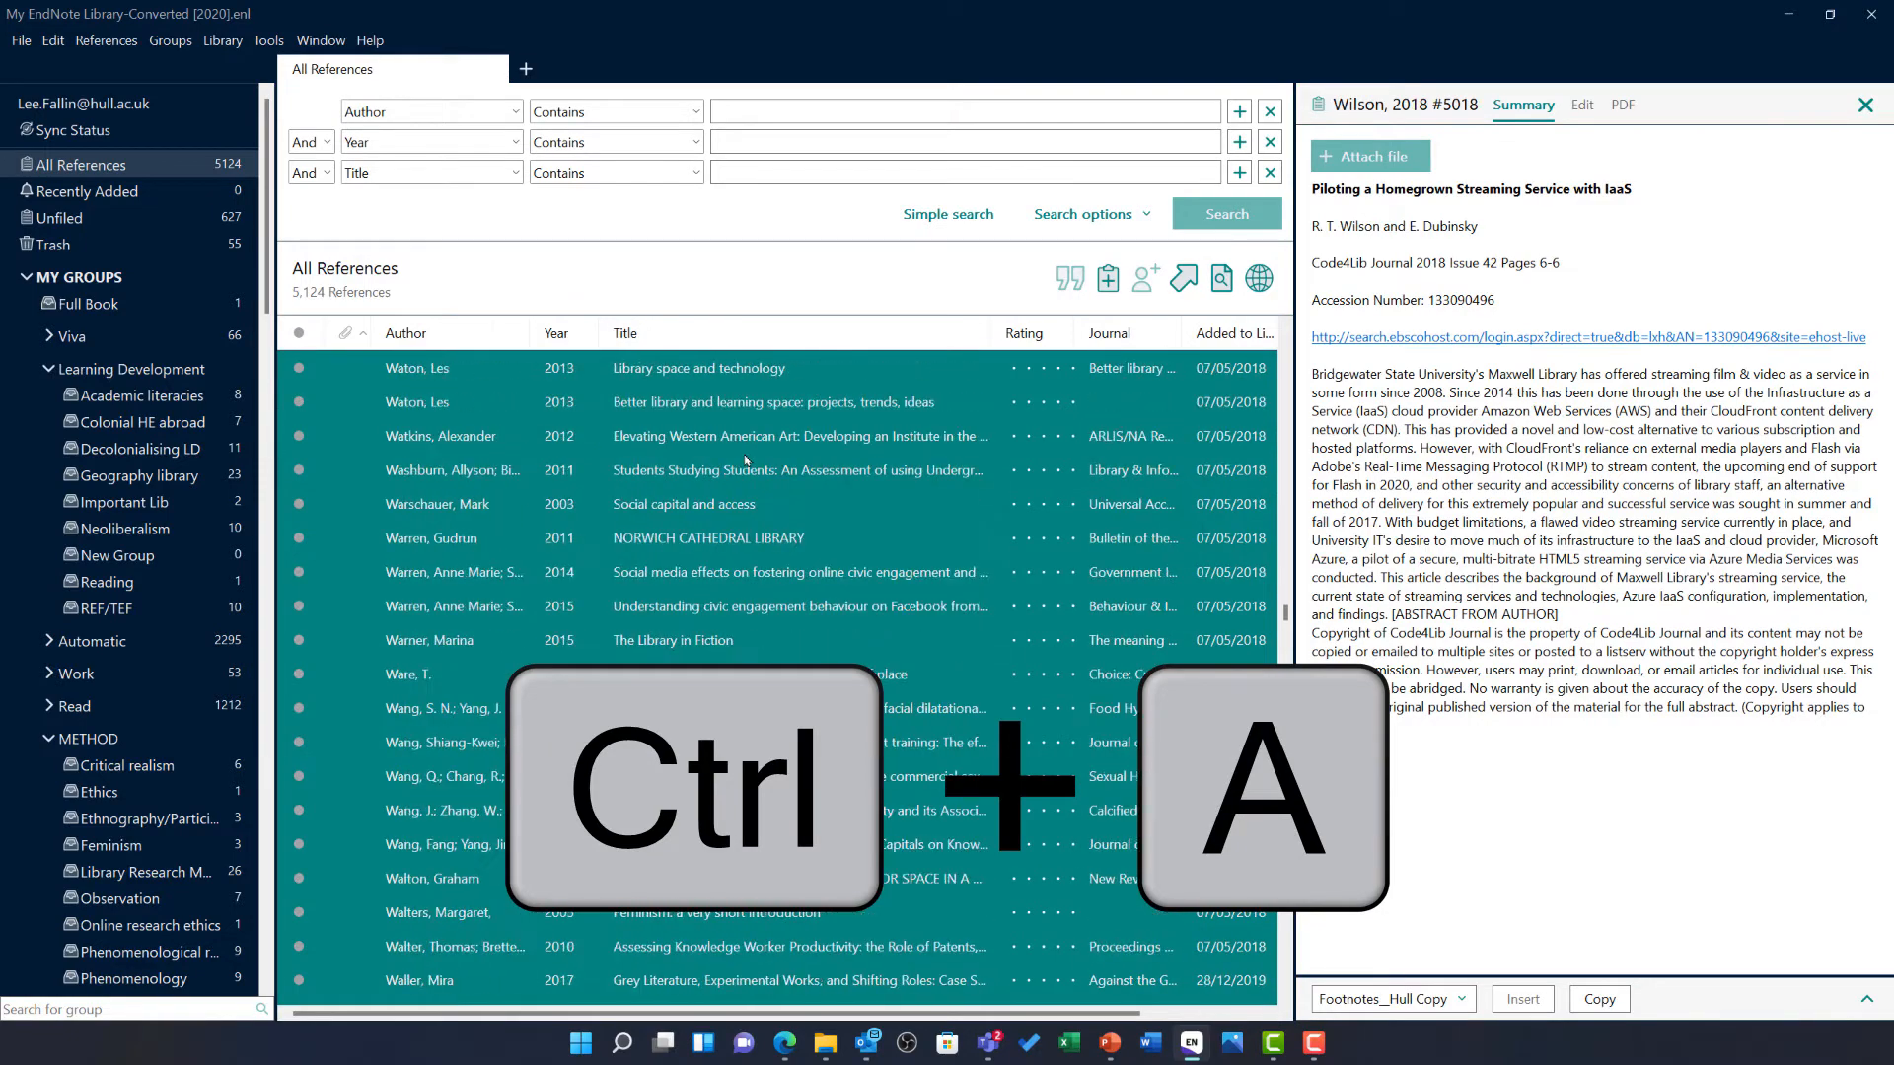
pyautogui.press('ctrl+a')
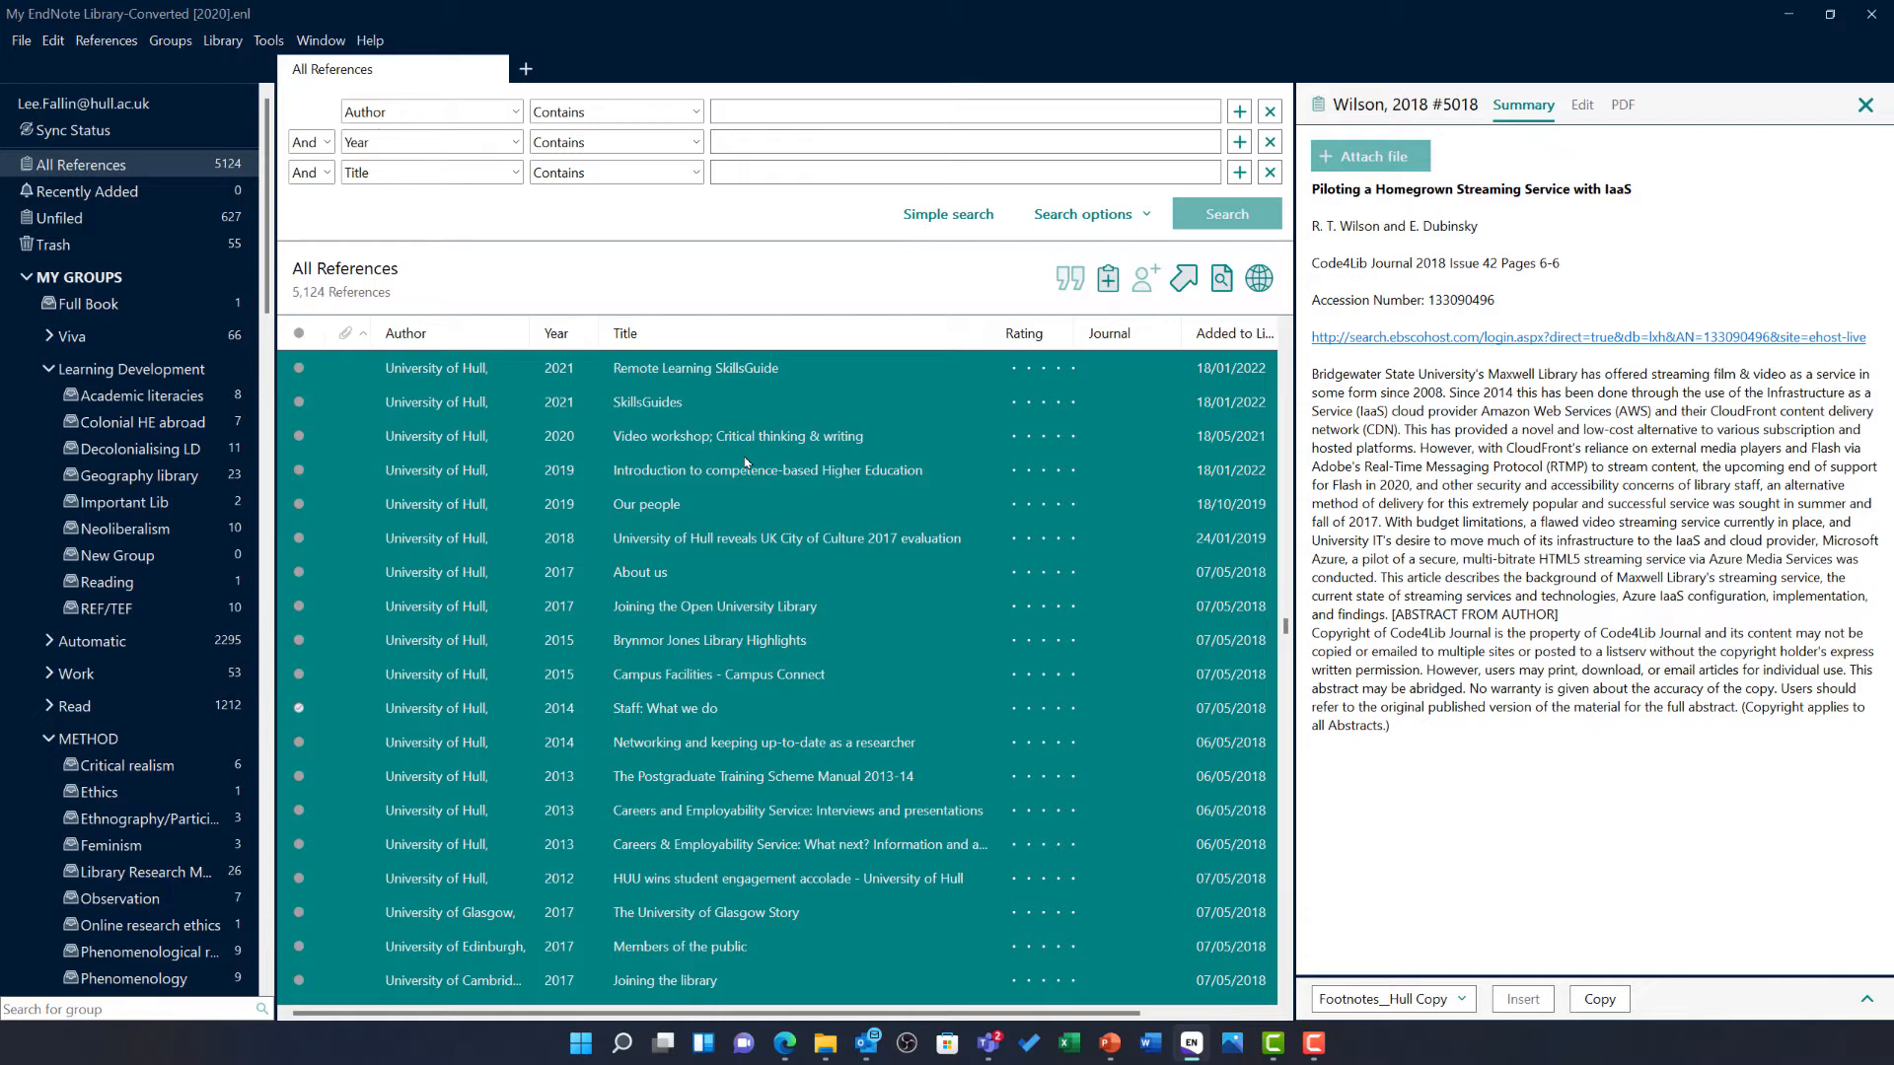
pyautogui.moveTo(187, 489)
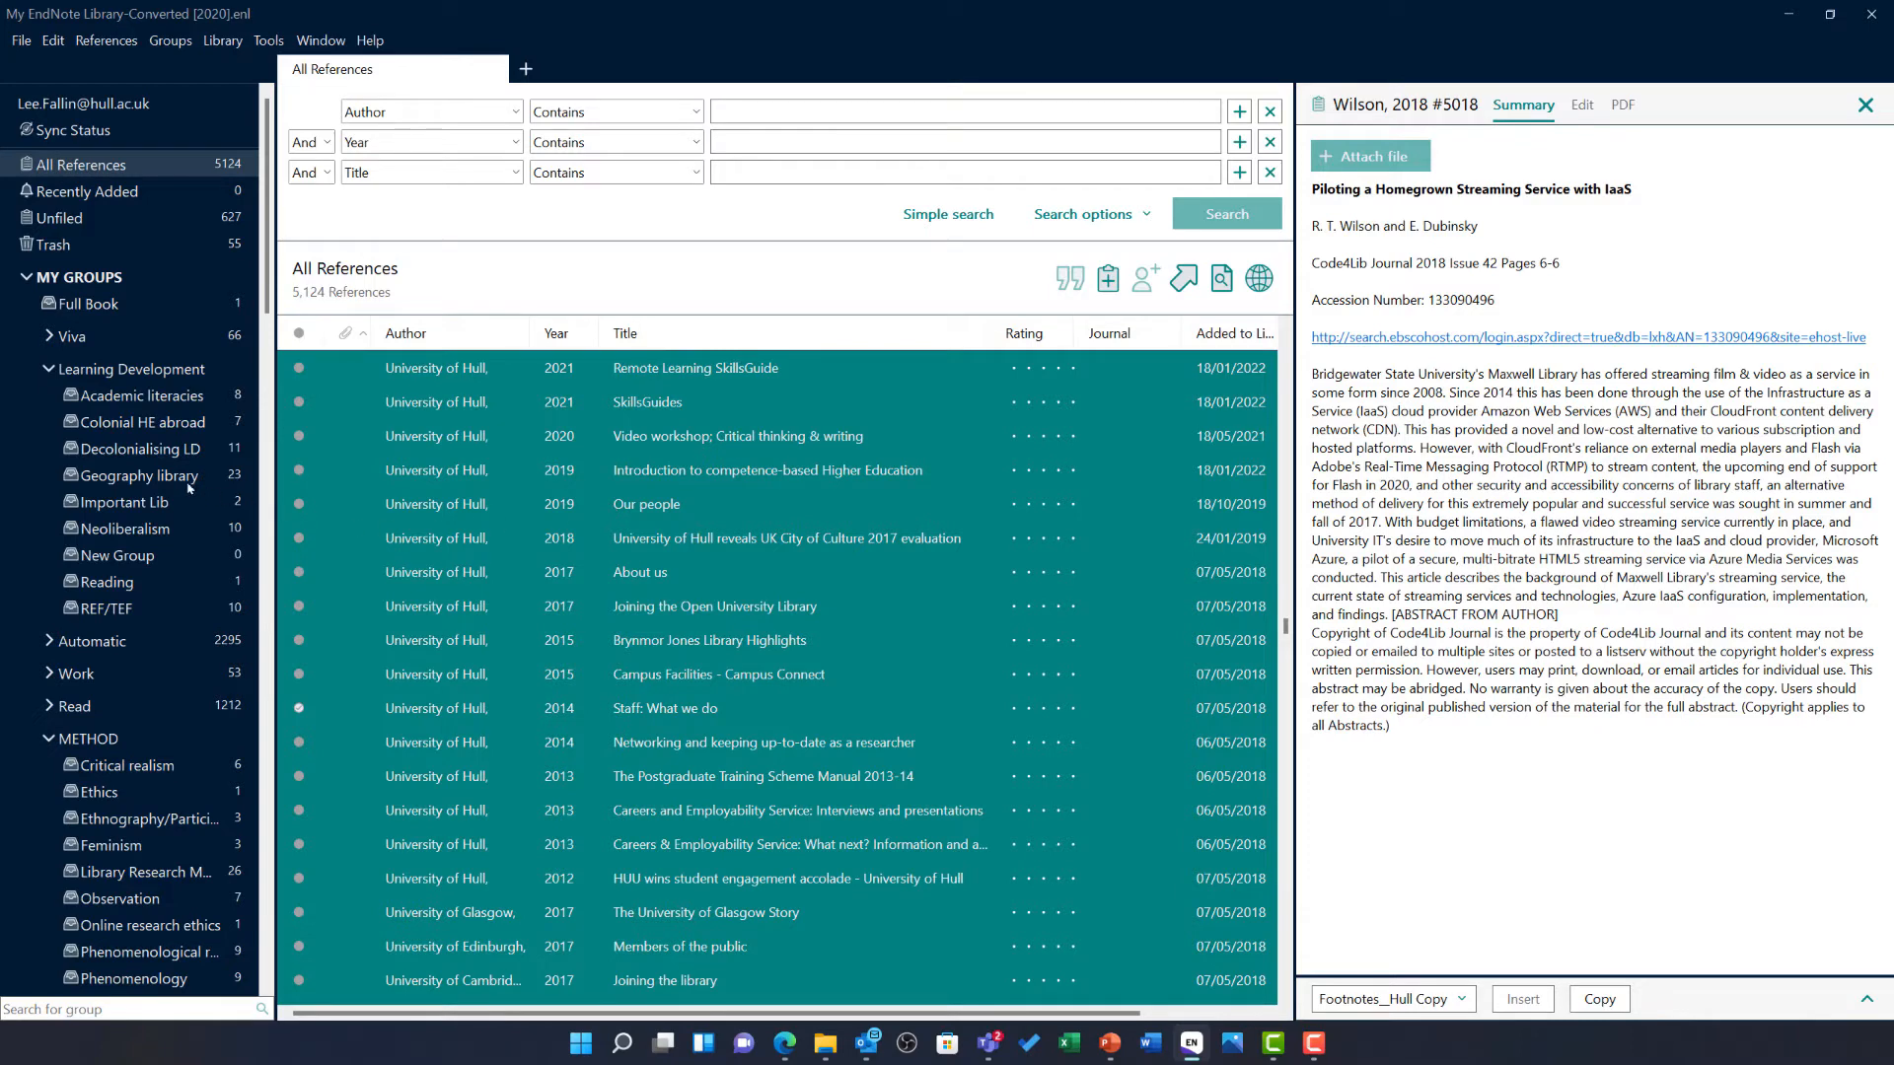
# Select all 23 references in the Geography library group.
pyautogui.click(138, 476)
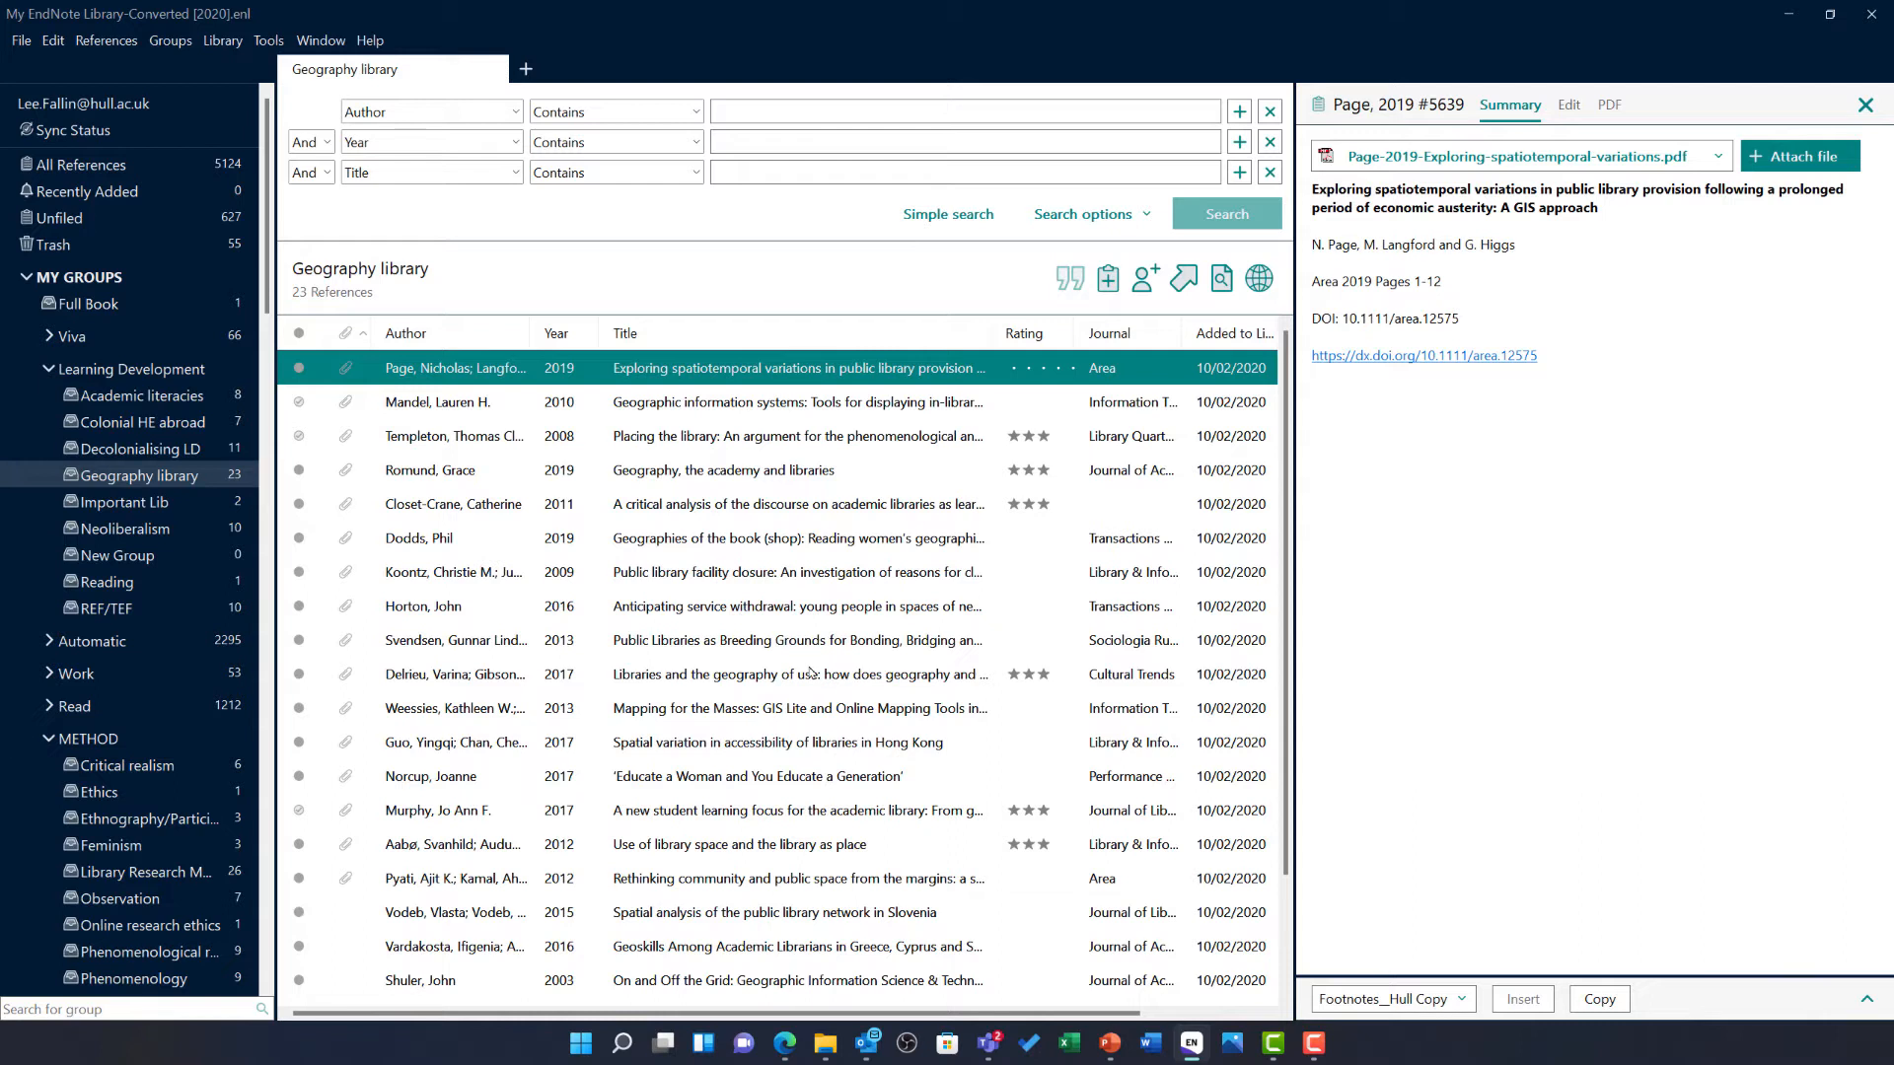
pyautogui.moveTo(625, 745)
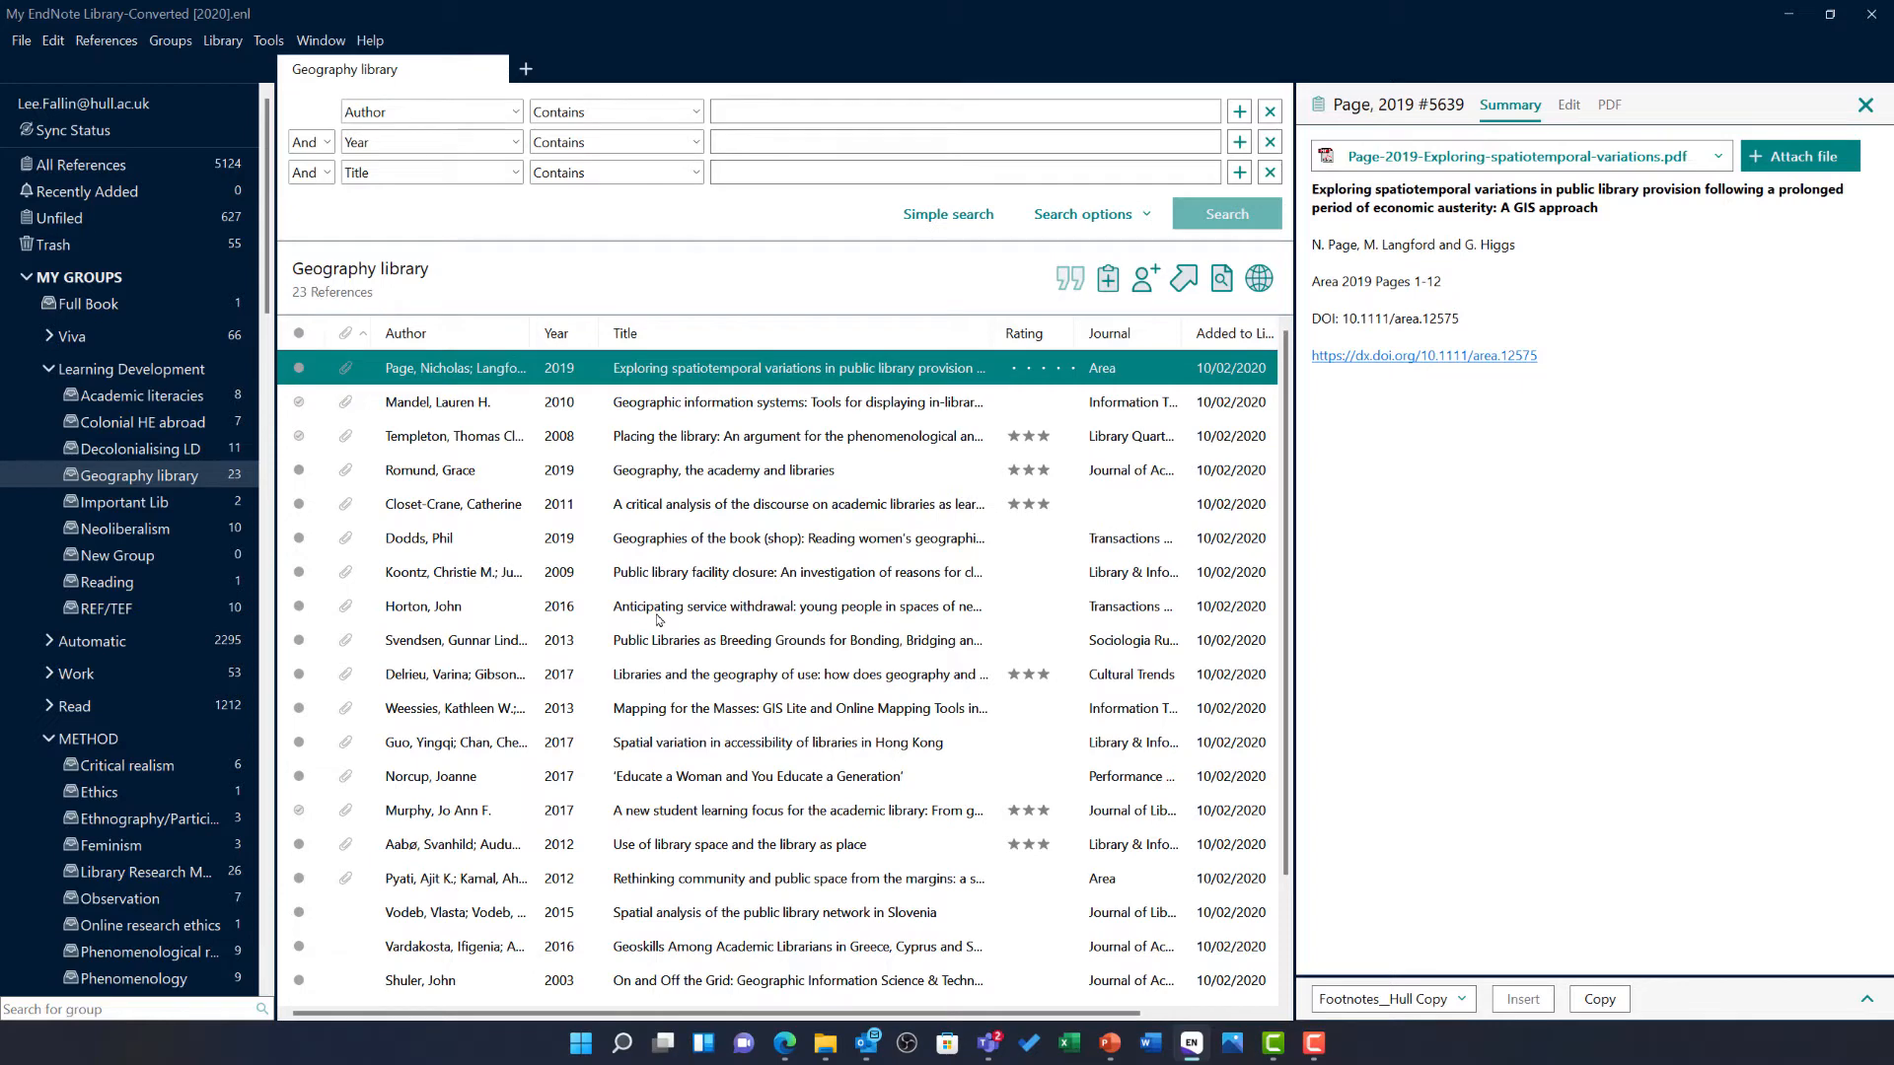
pyautogui.press('ctrl+a')
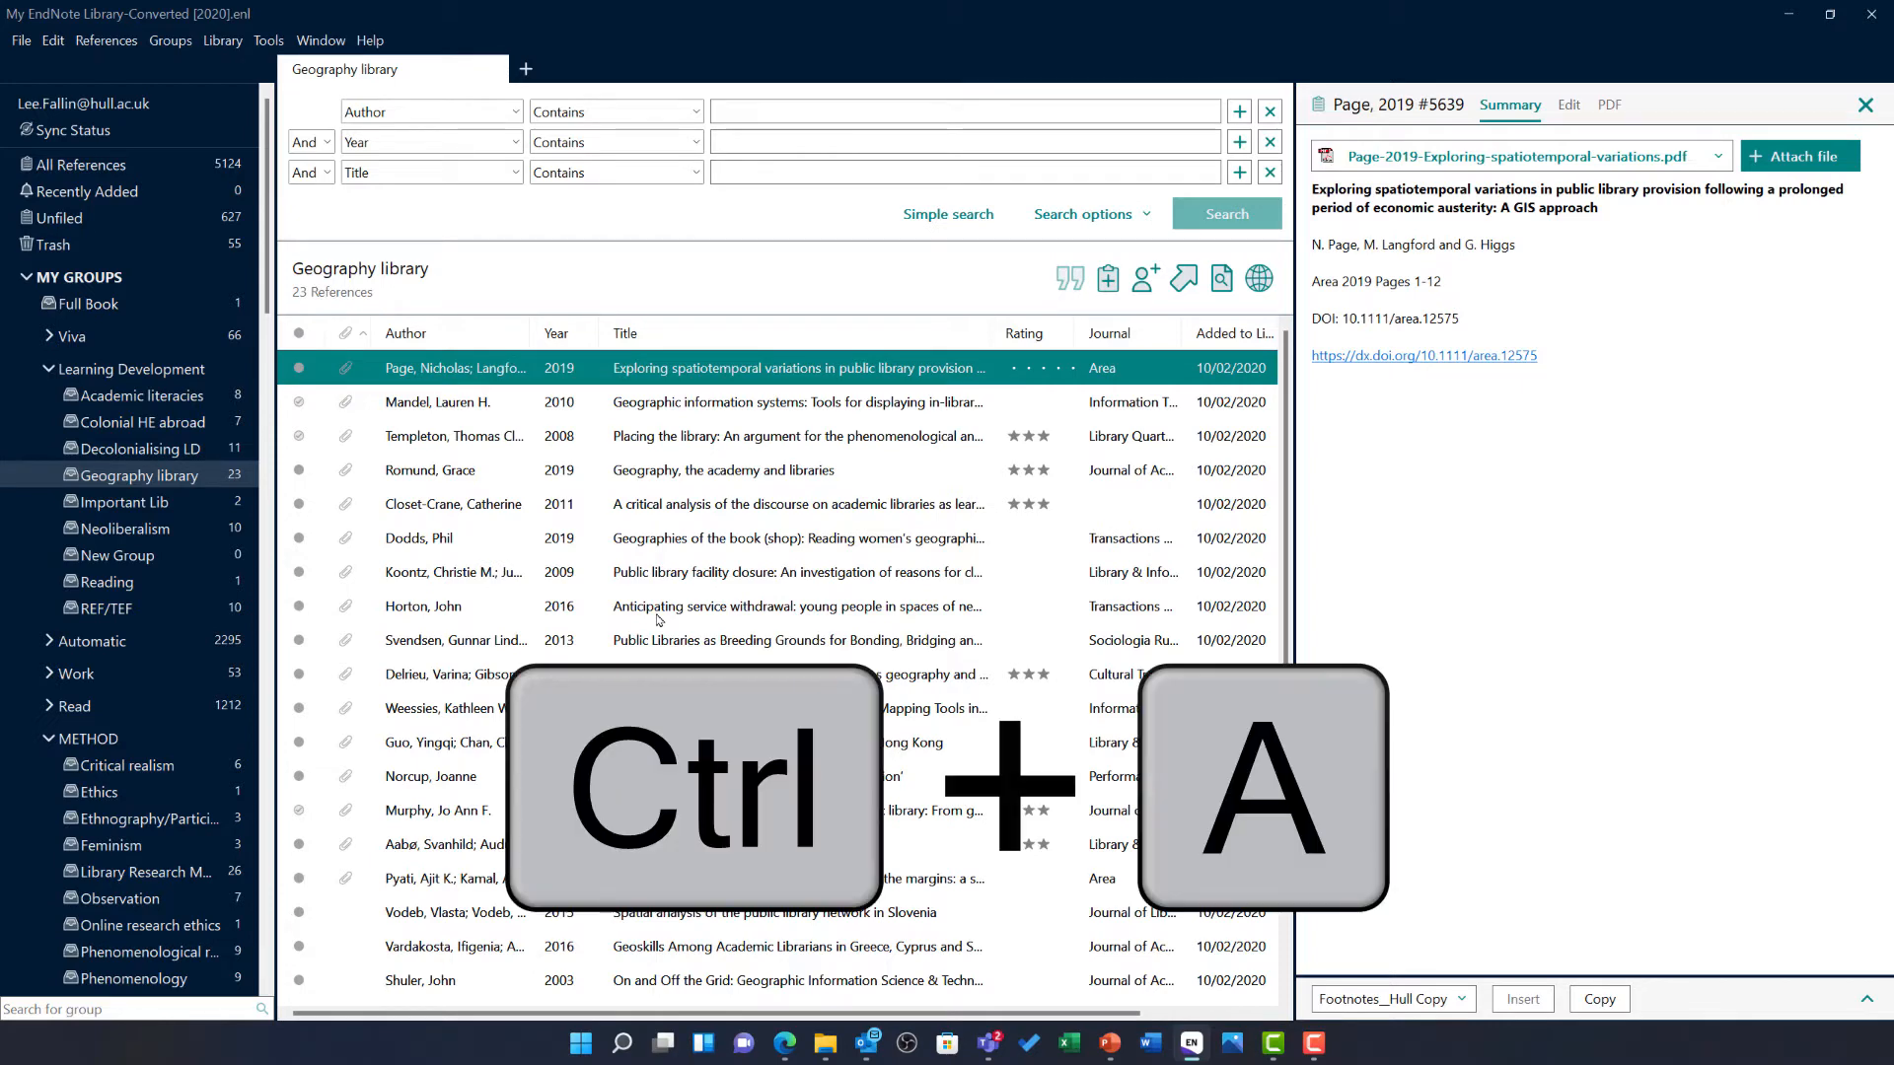
pyautogui.press('ctrl+a')
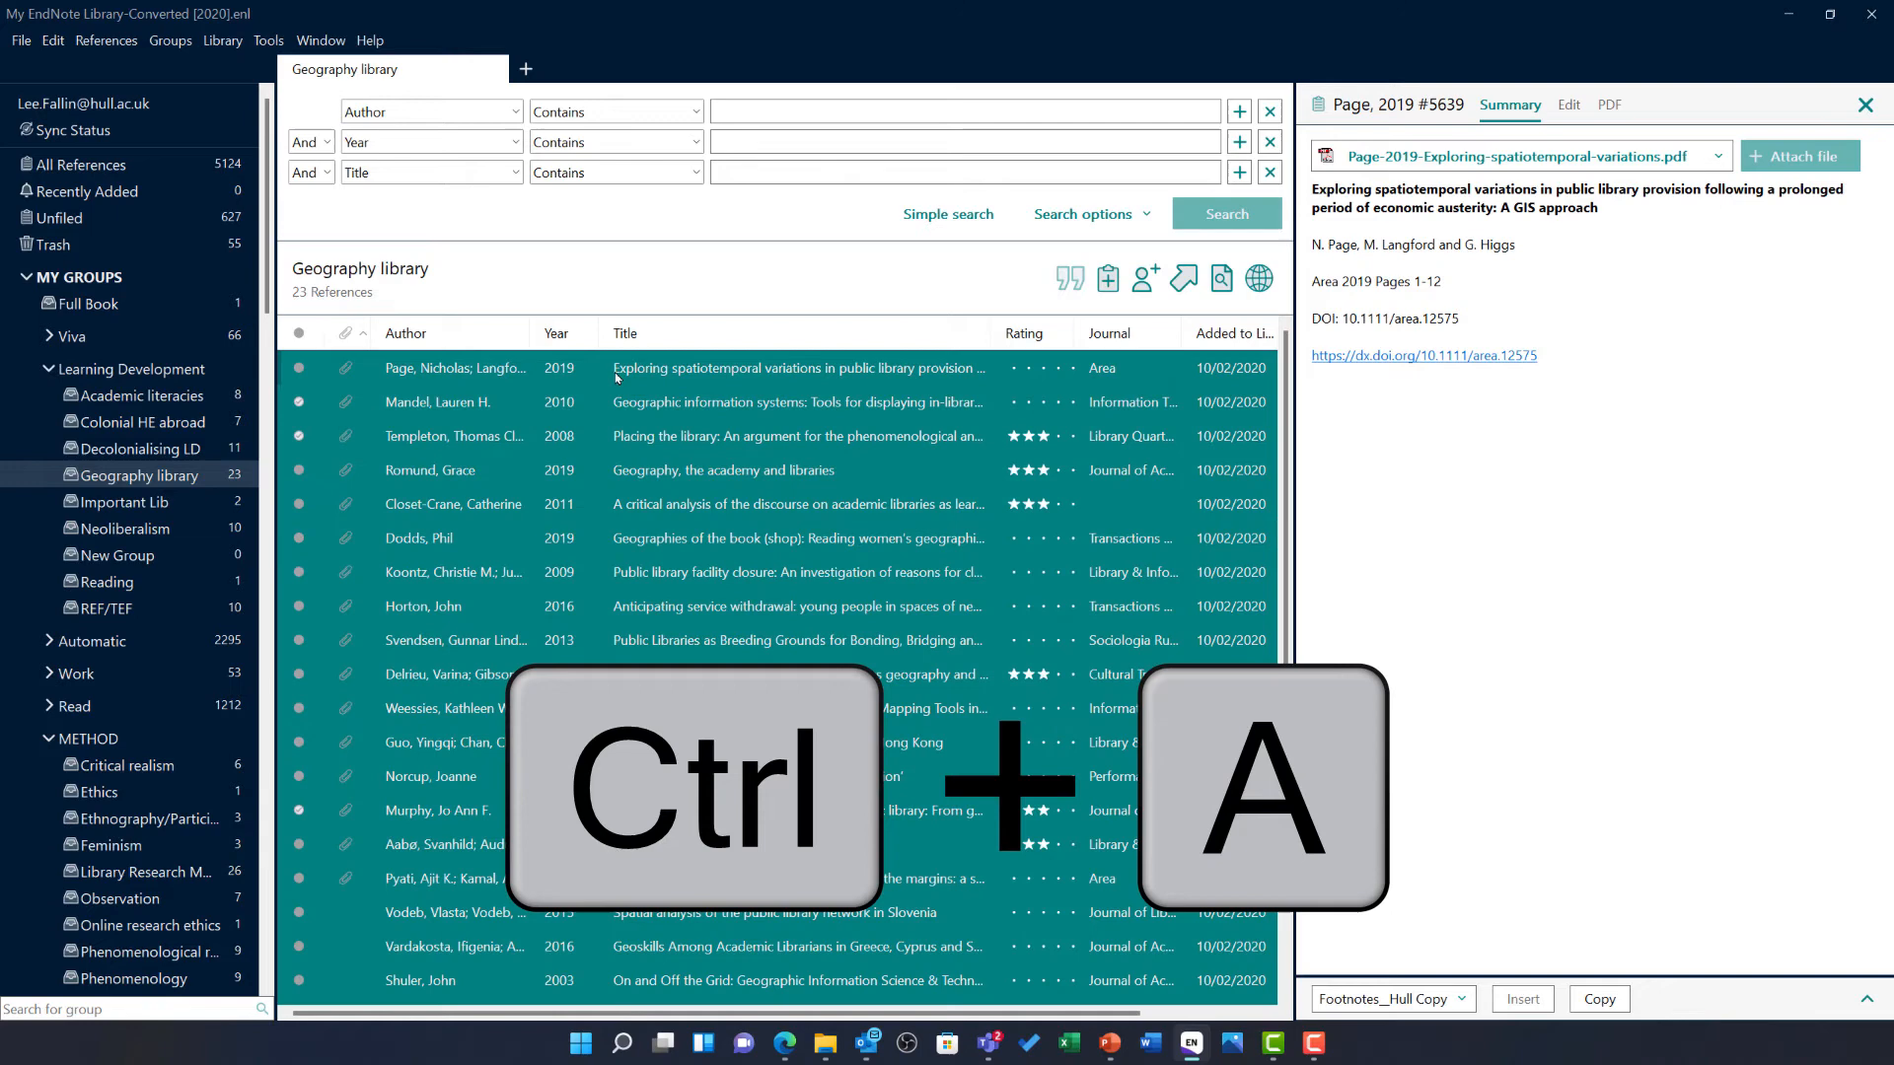
pyautogui.press('ctrl+a')
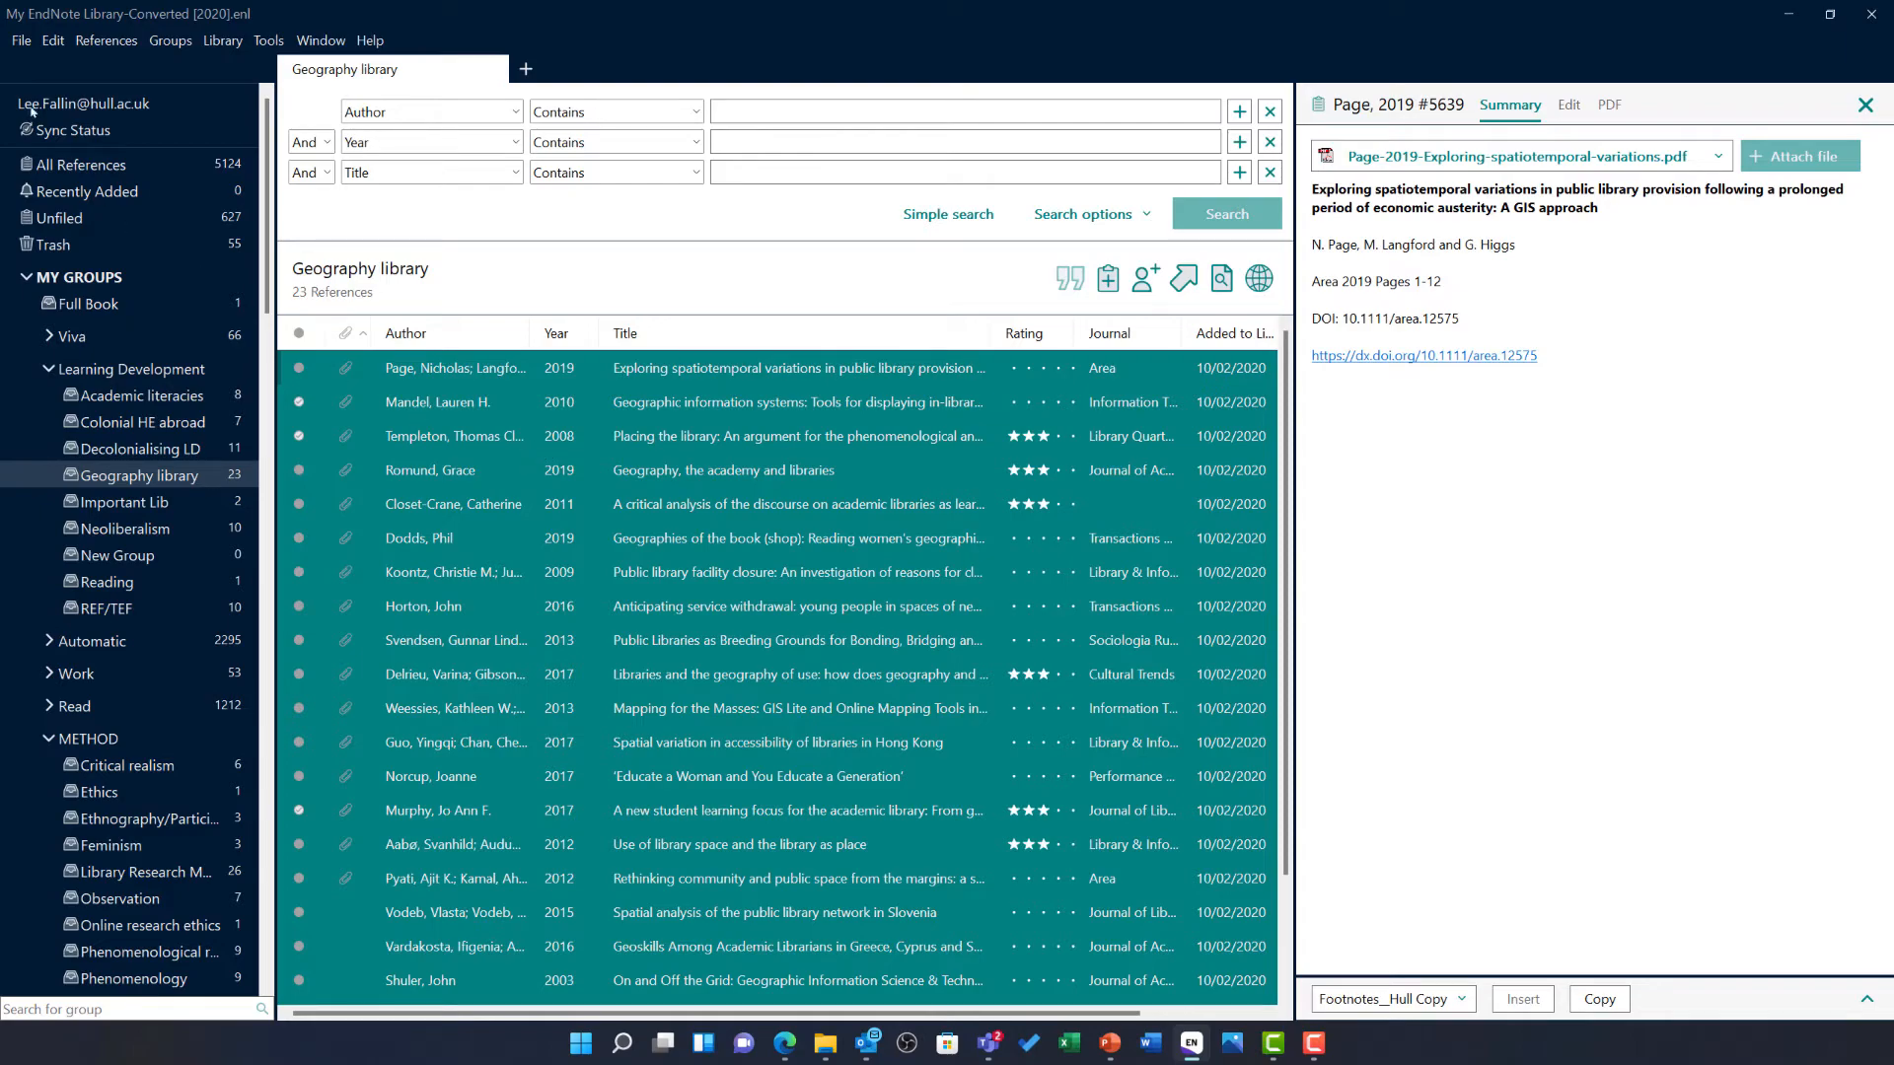
# Start an export of the selected references, browsed to the My Data folder on the desktop.
pyautogui.click(20, 40)
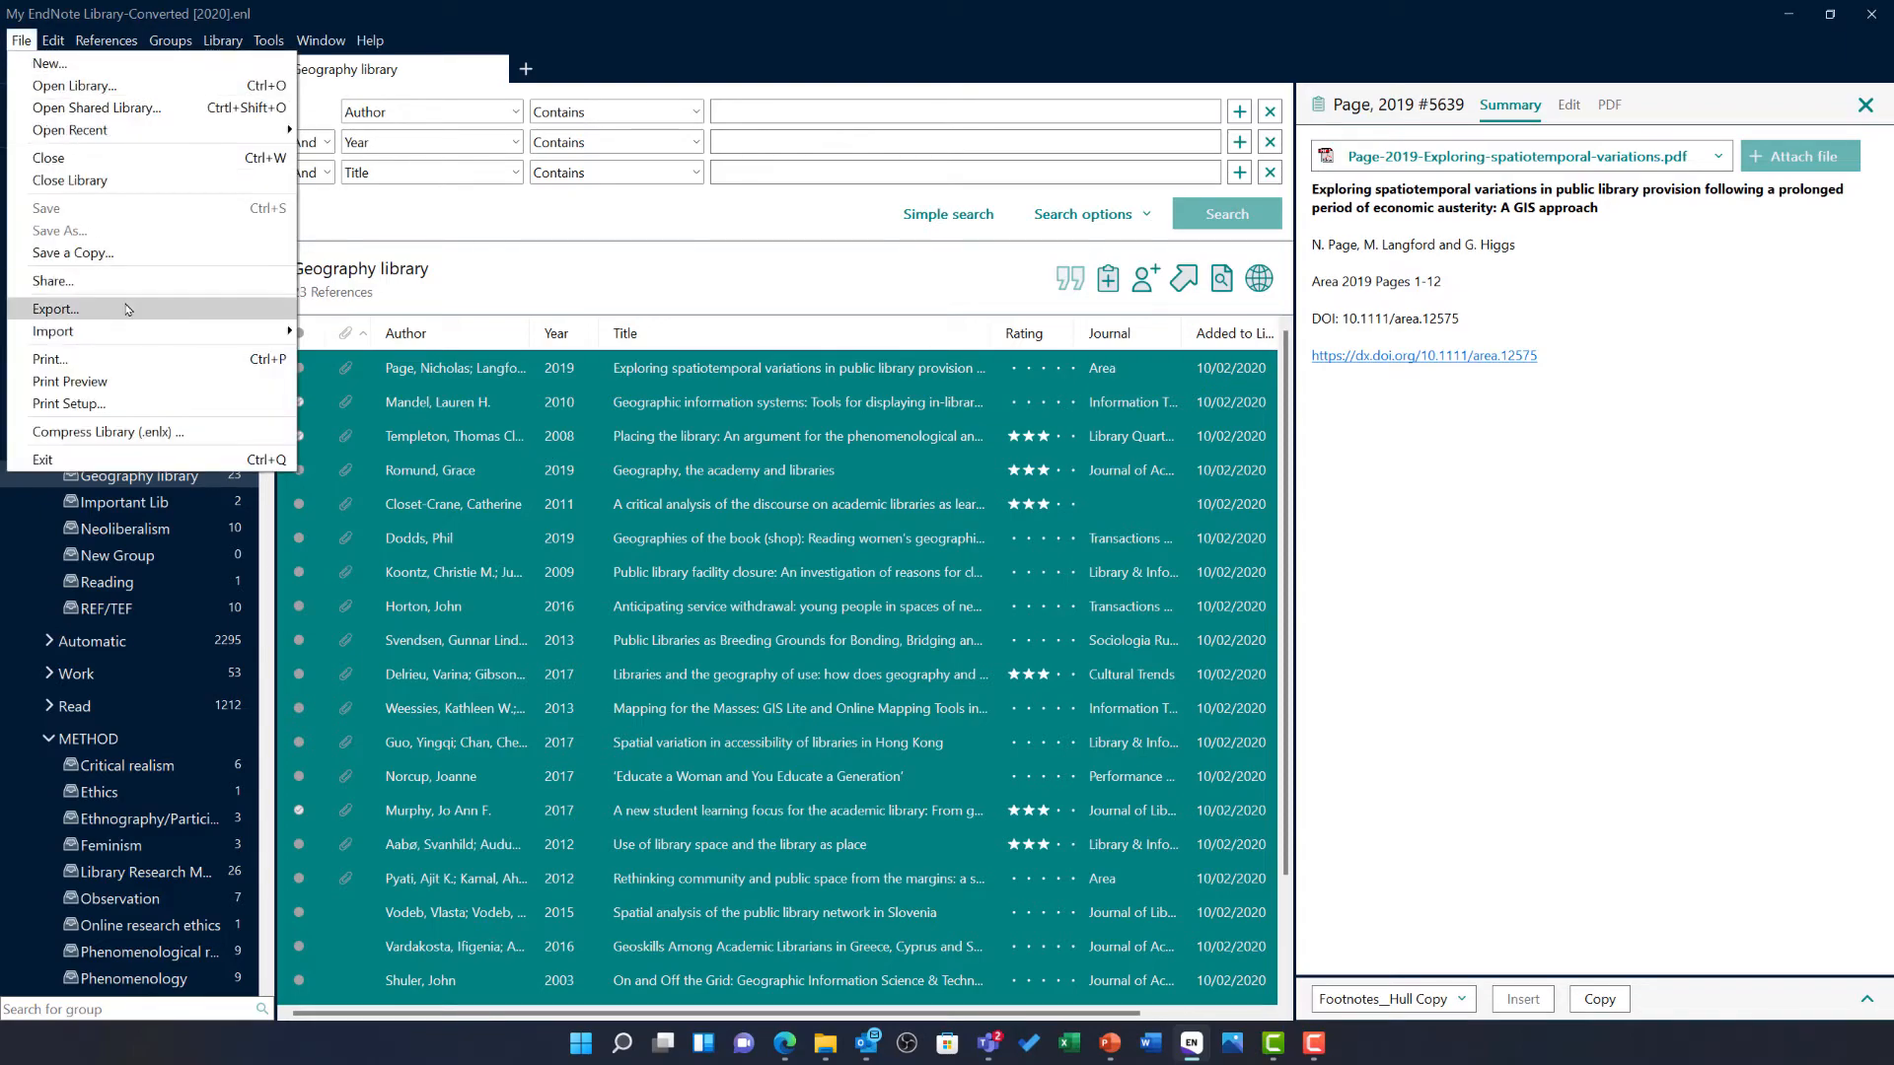
pyautogui.click(55, 310)
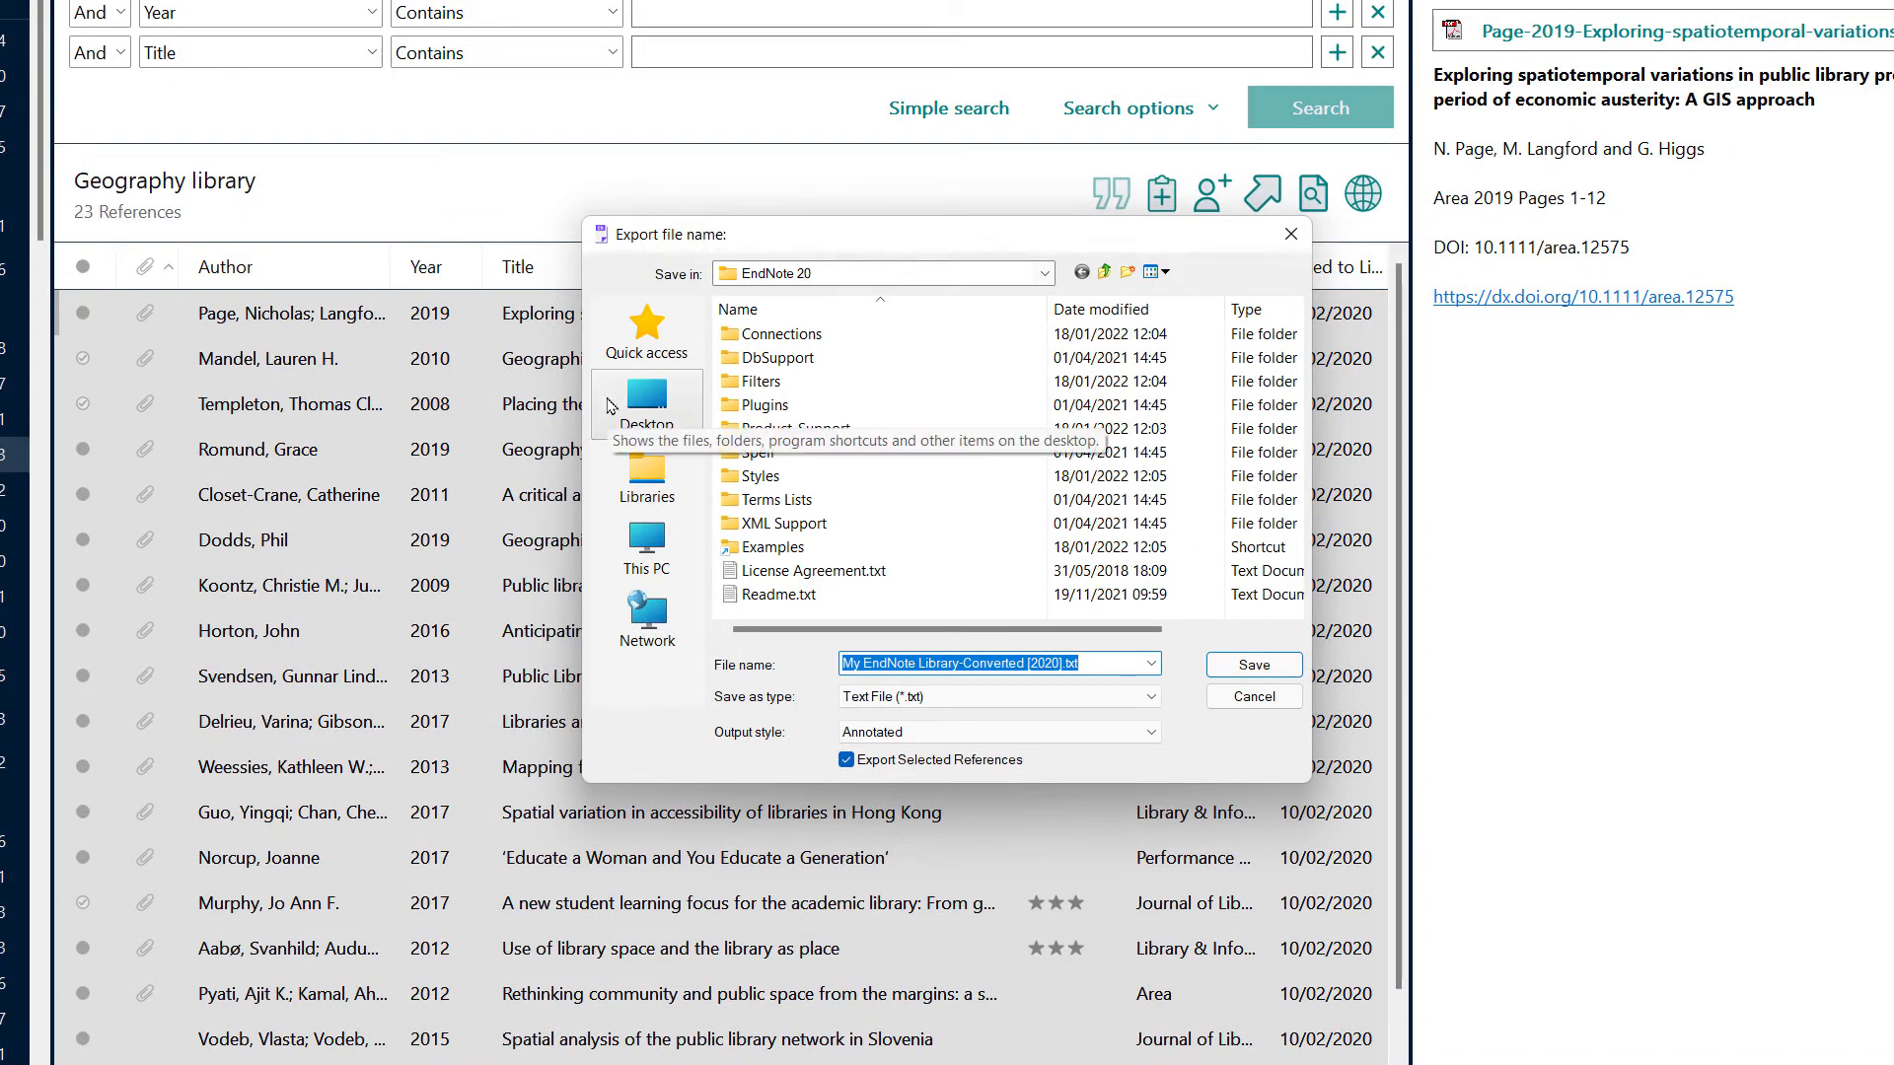
pyautogui.click(646, 403)
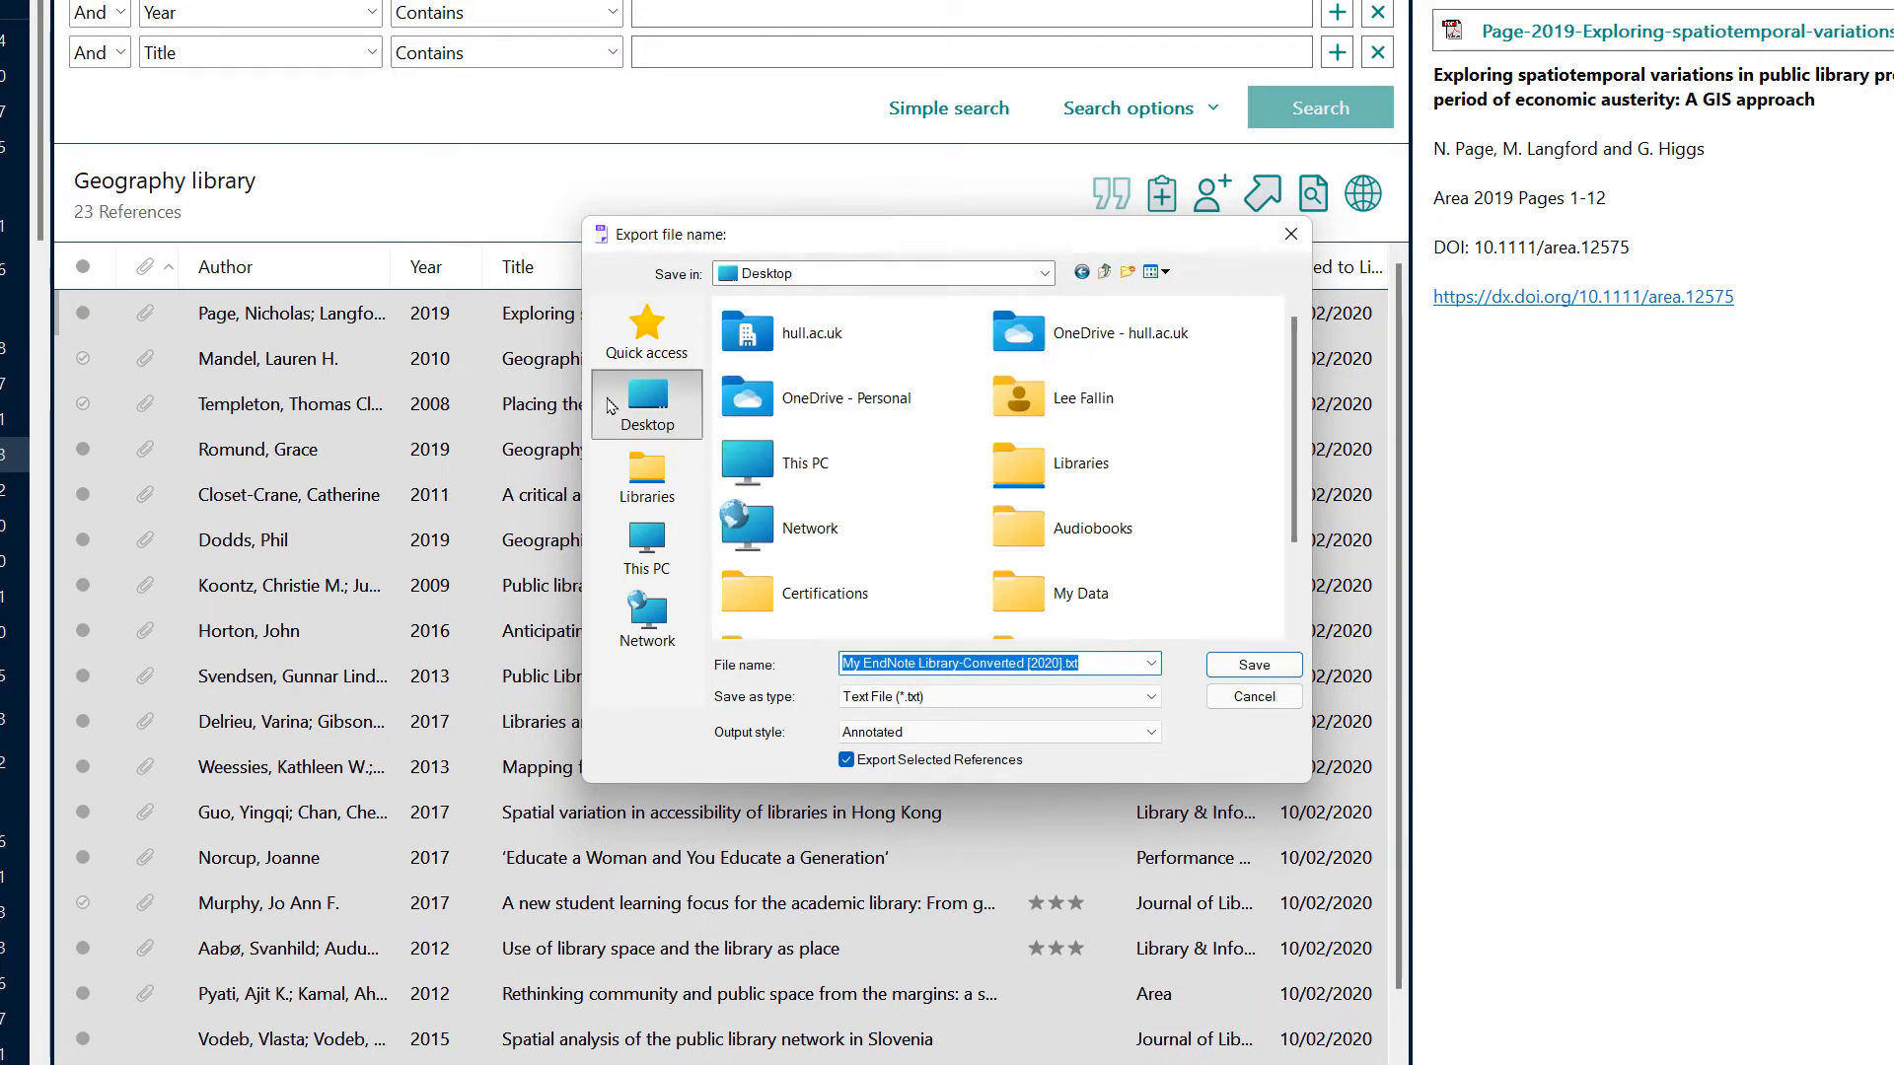
pyautogui.doubleClick(1077, 594)
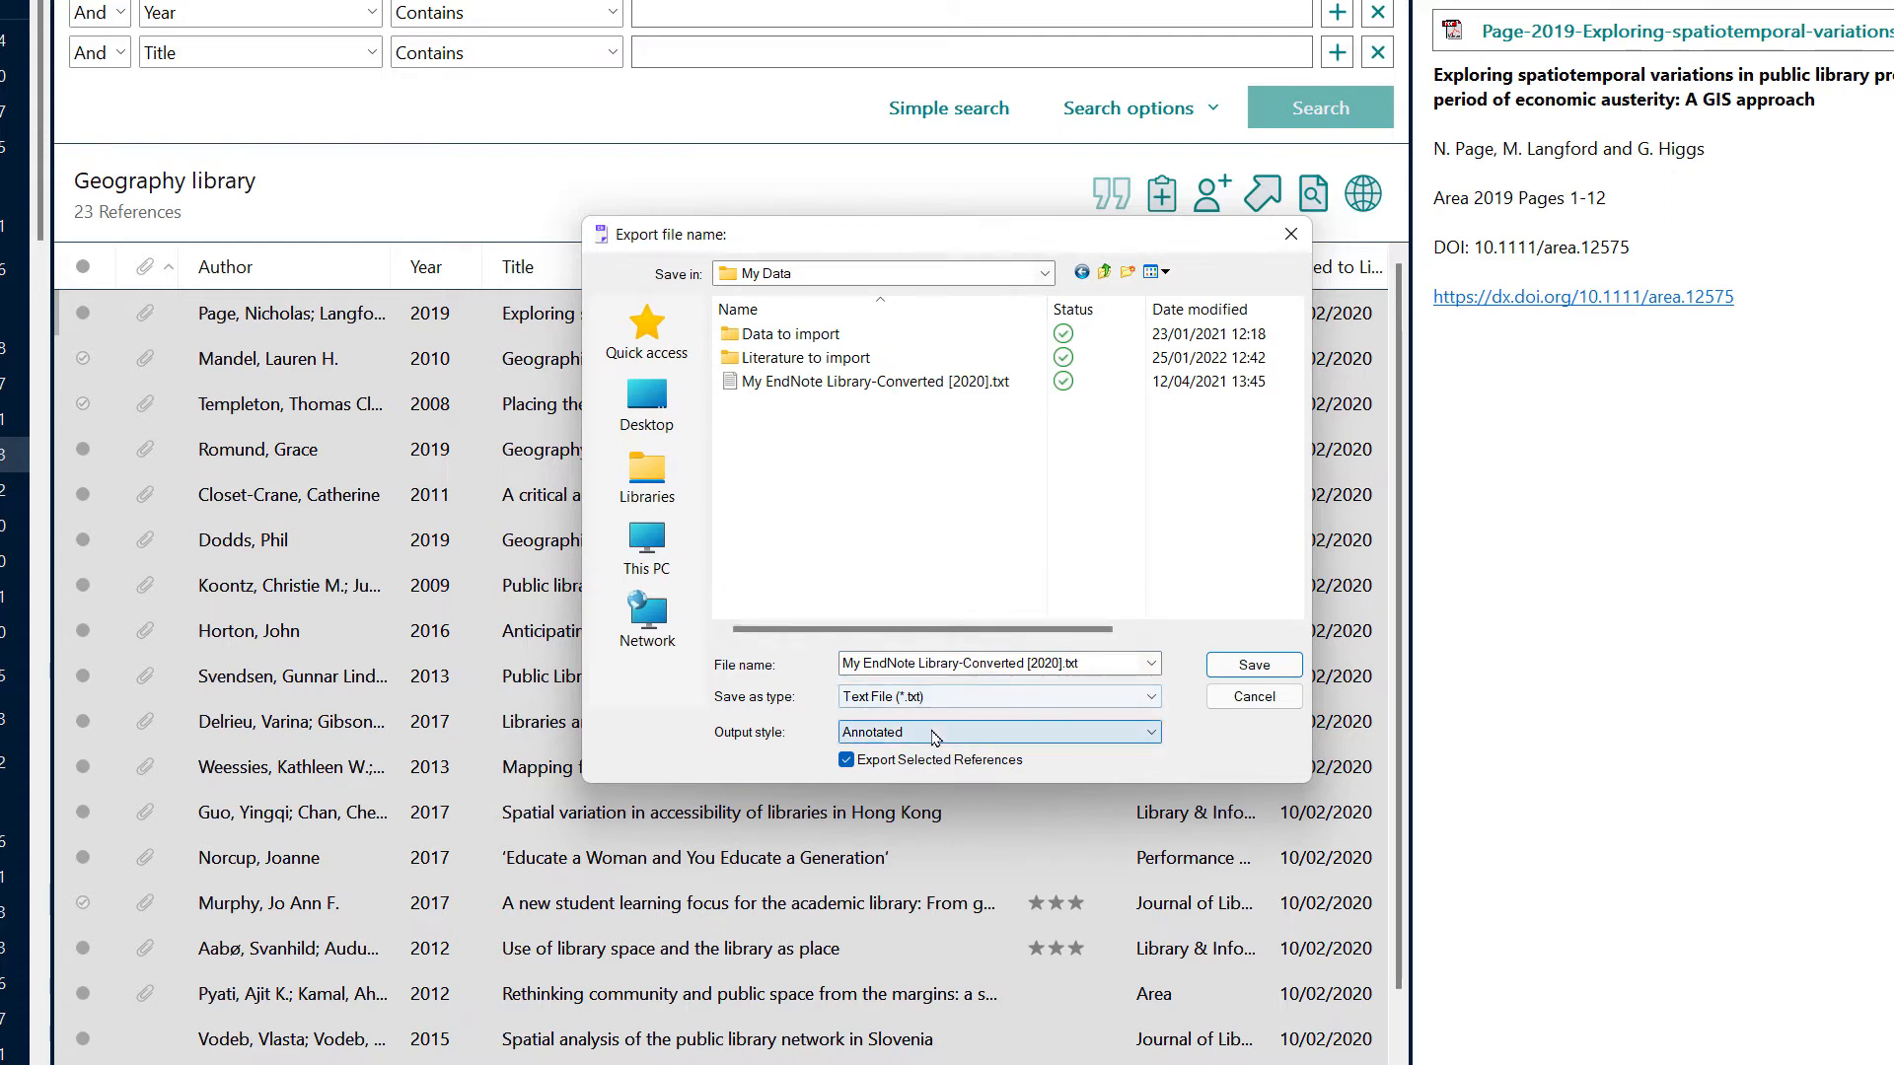
pyautogui.moveTo(957, 738)
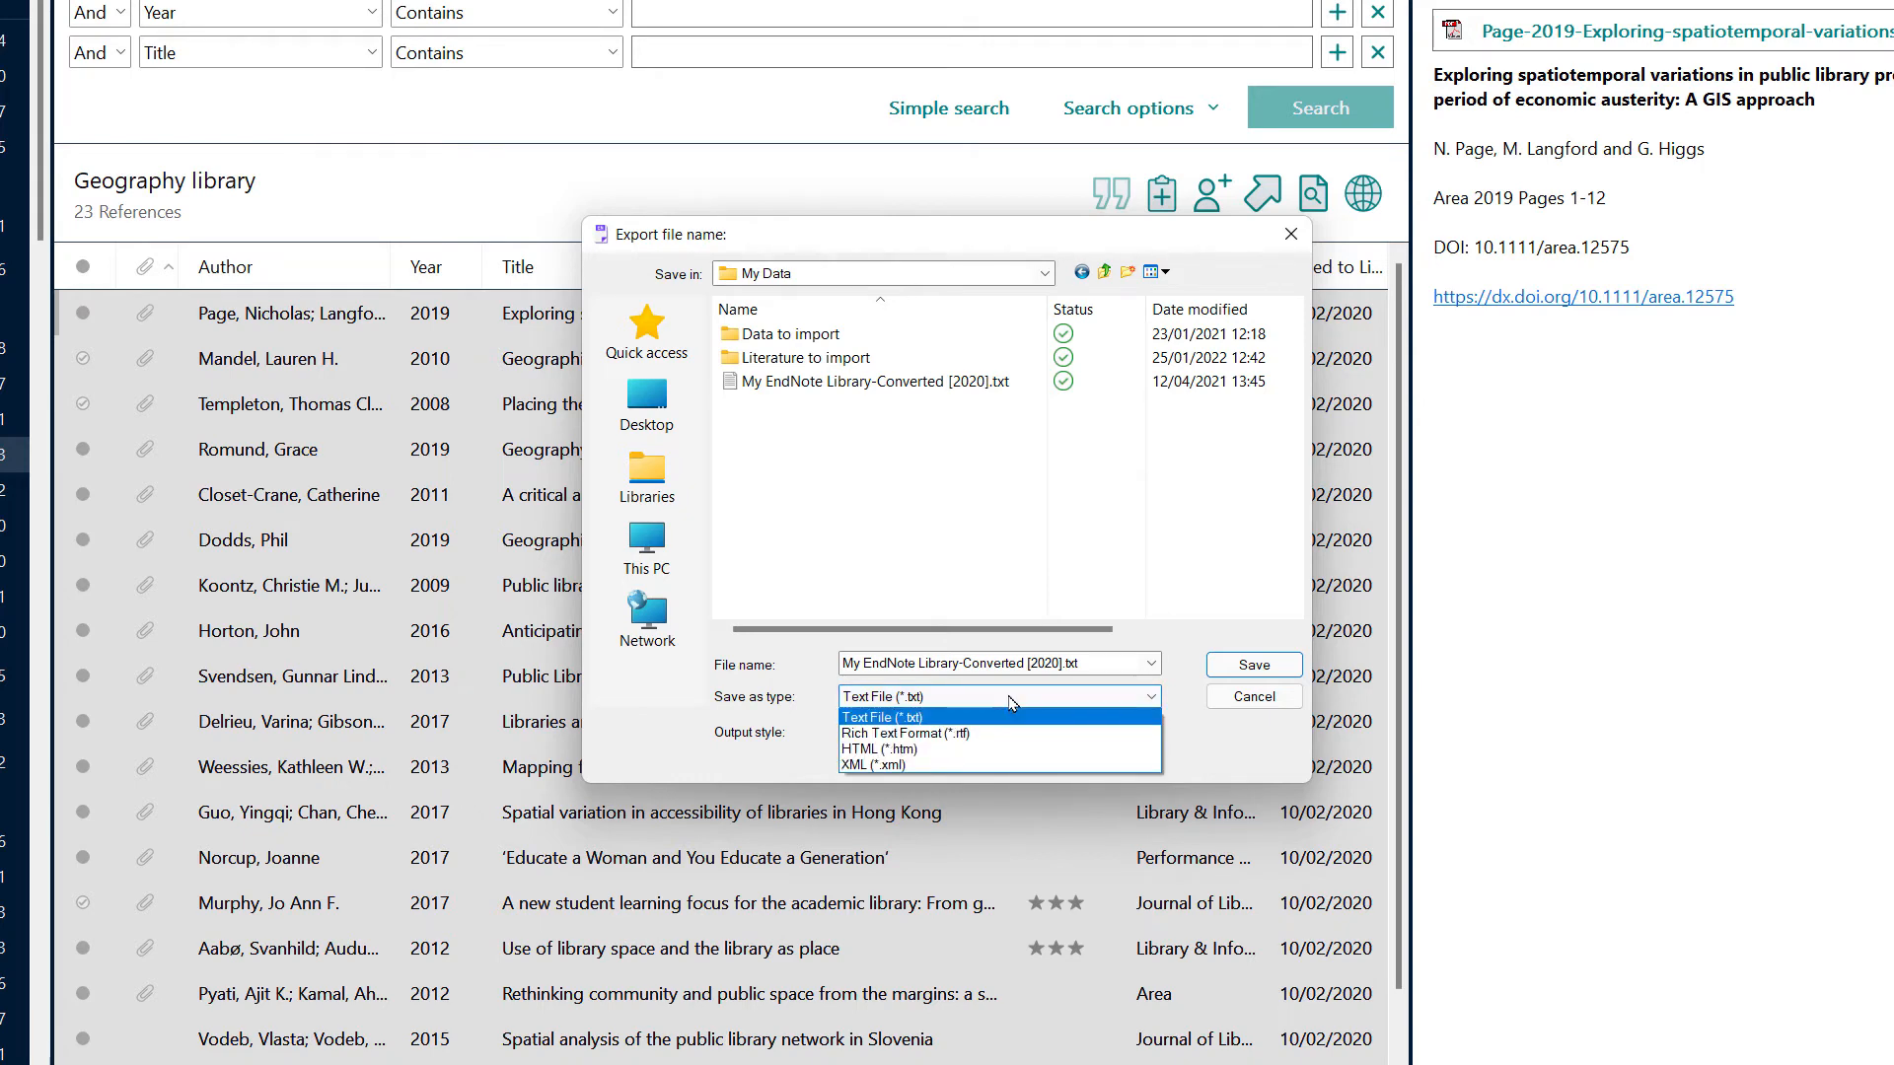
# Set the export's save type to XML (*.xml).
pyautogui.click(868, 765)
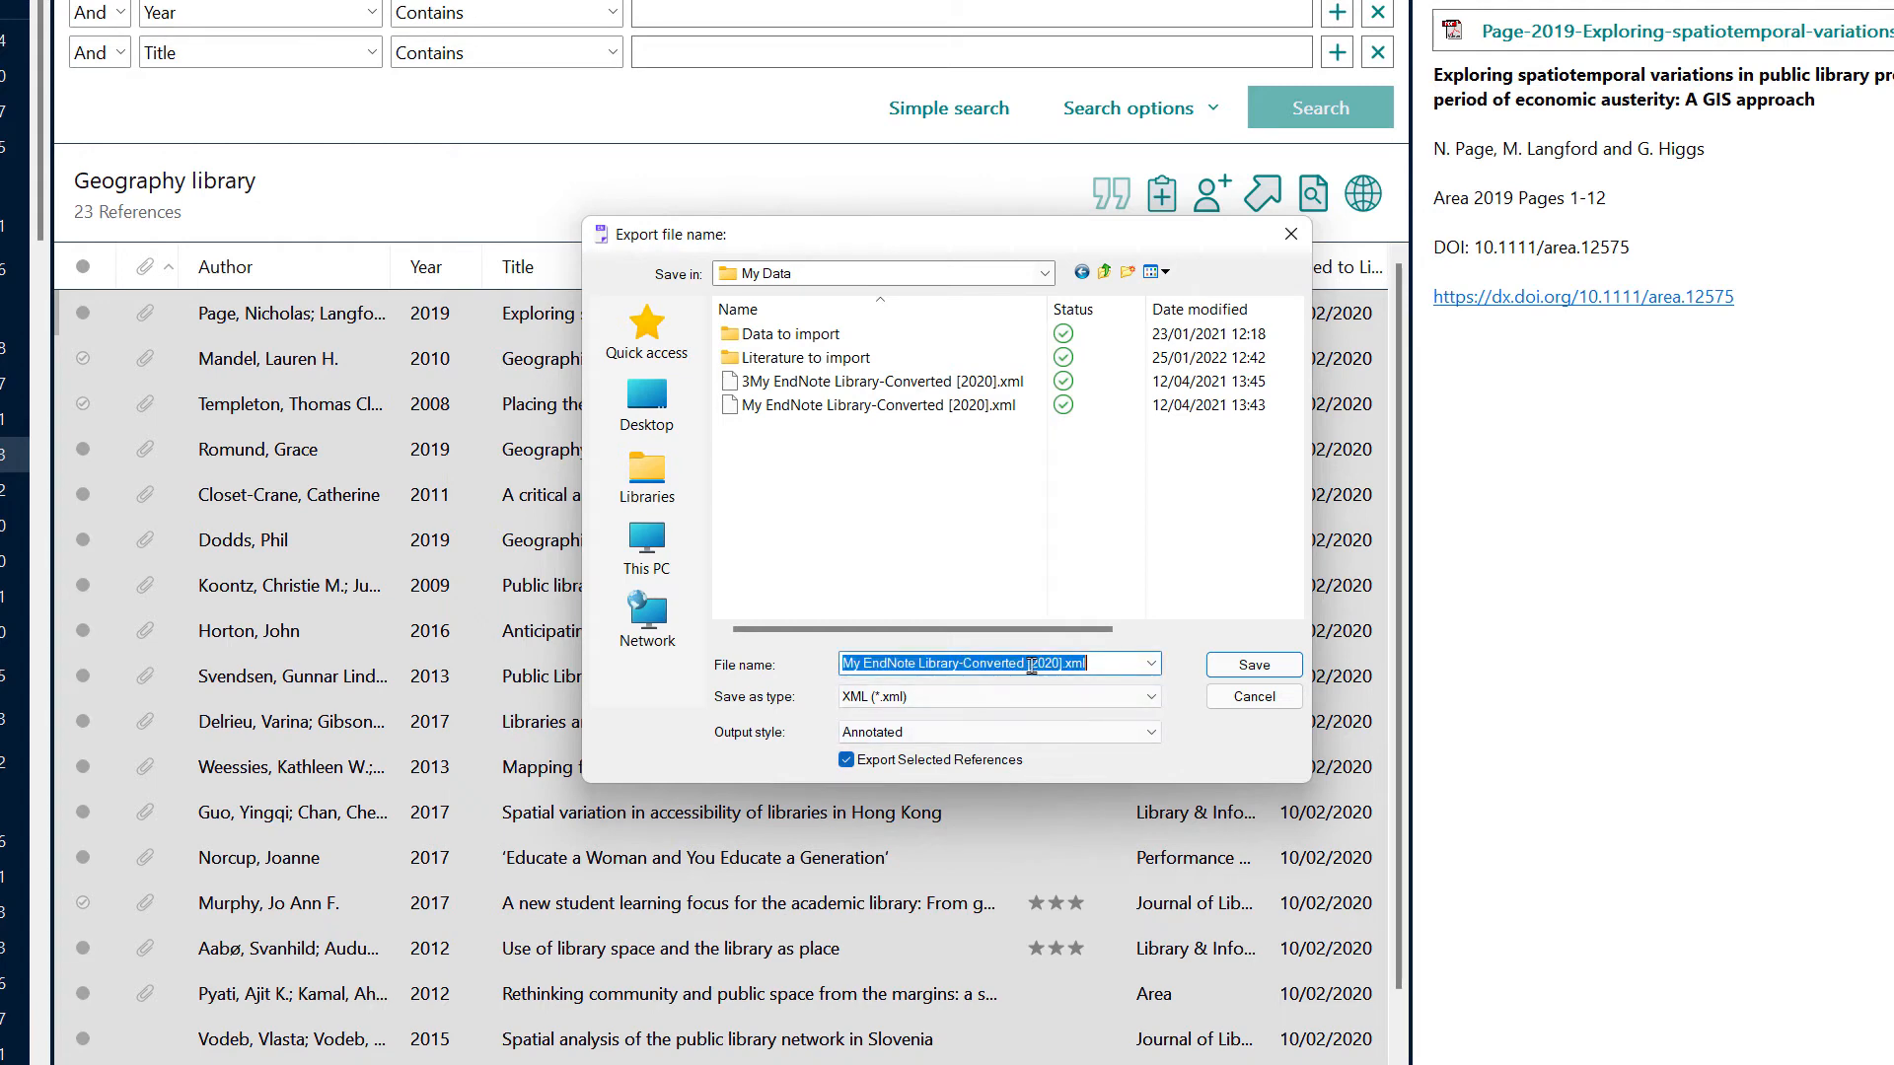
# Save the export as 'EndNote Geography Library Export.xml' in My Data.
pyautogui.click(1059, 662)
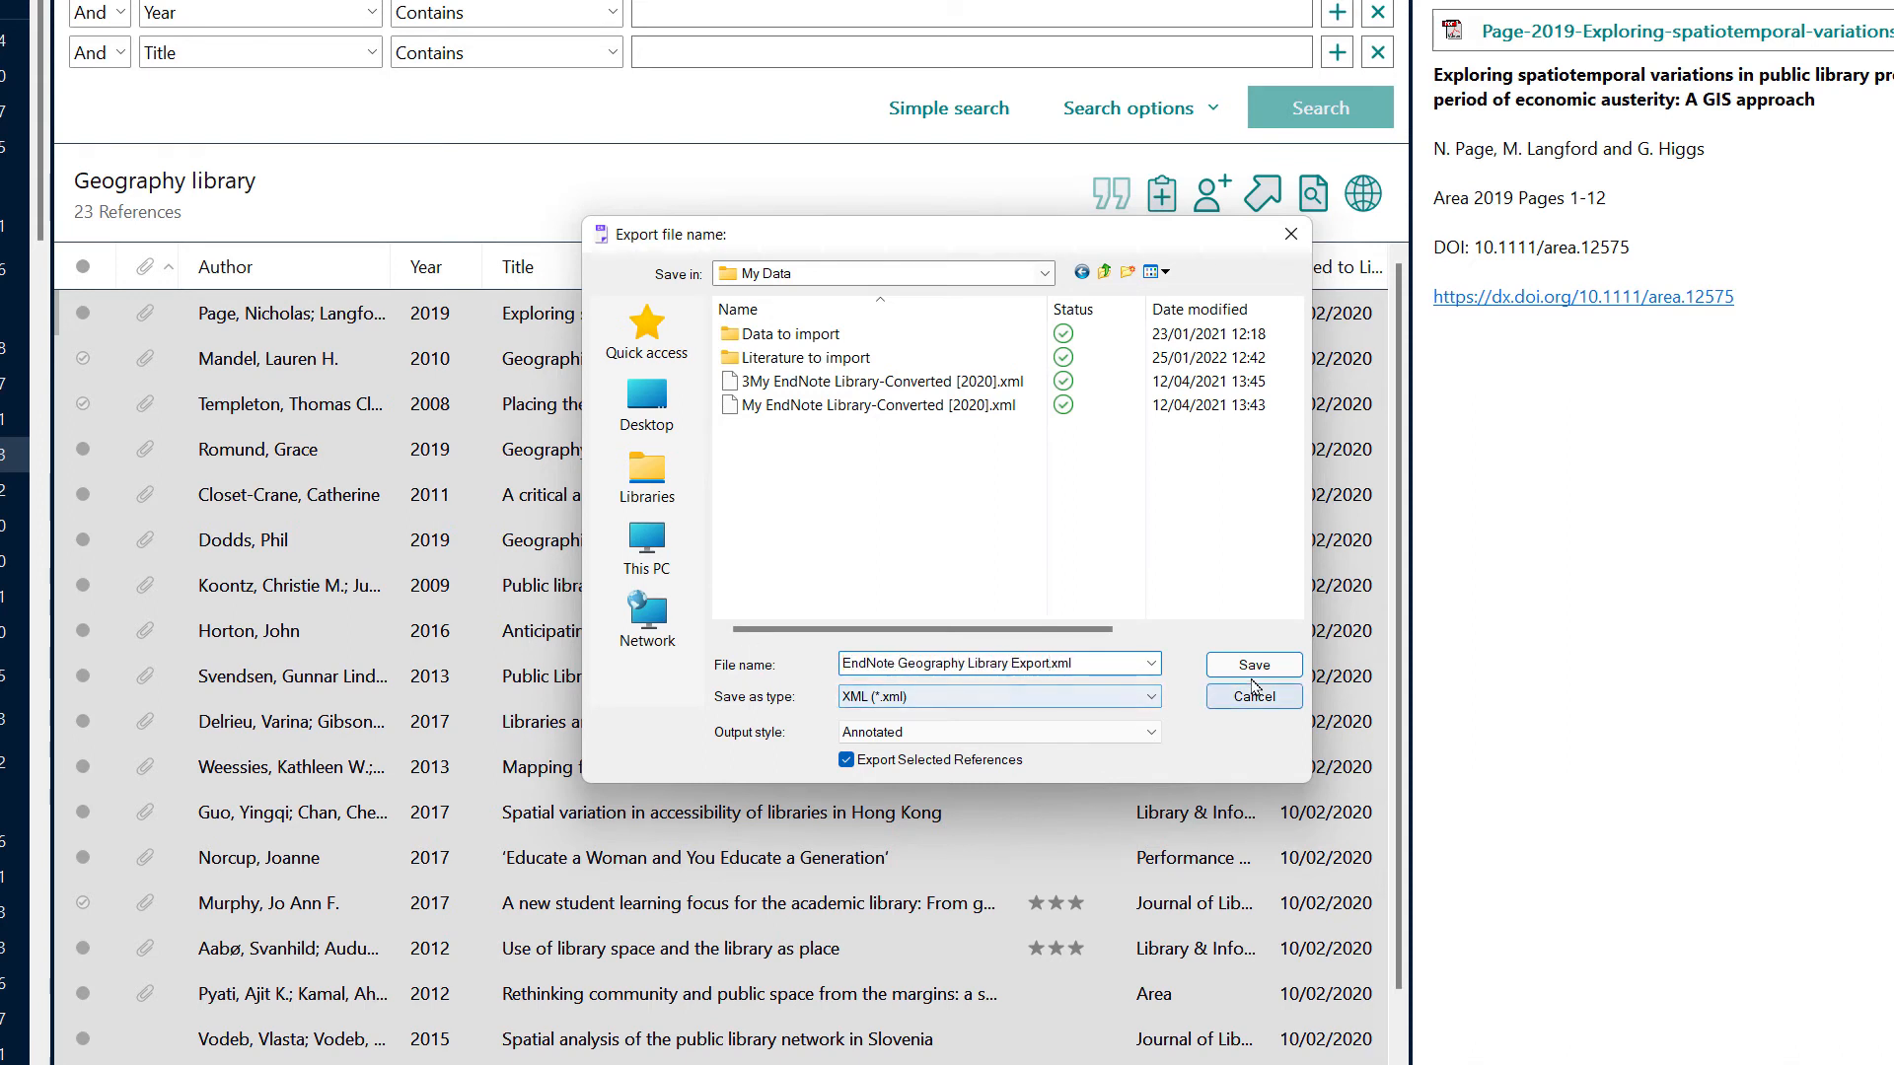
pyautogui.click(1252, 697)
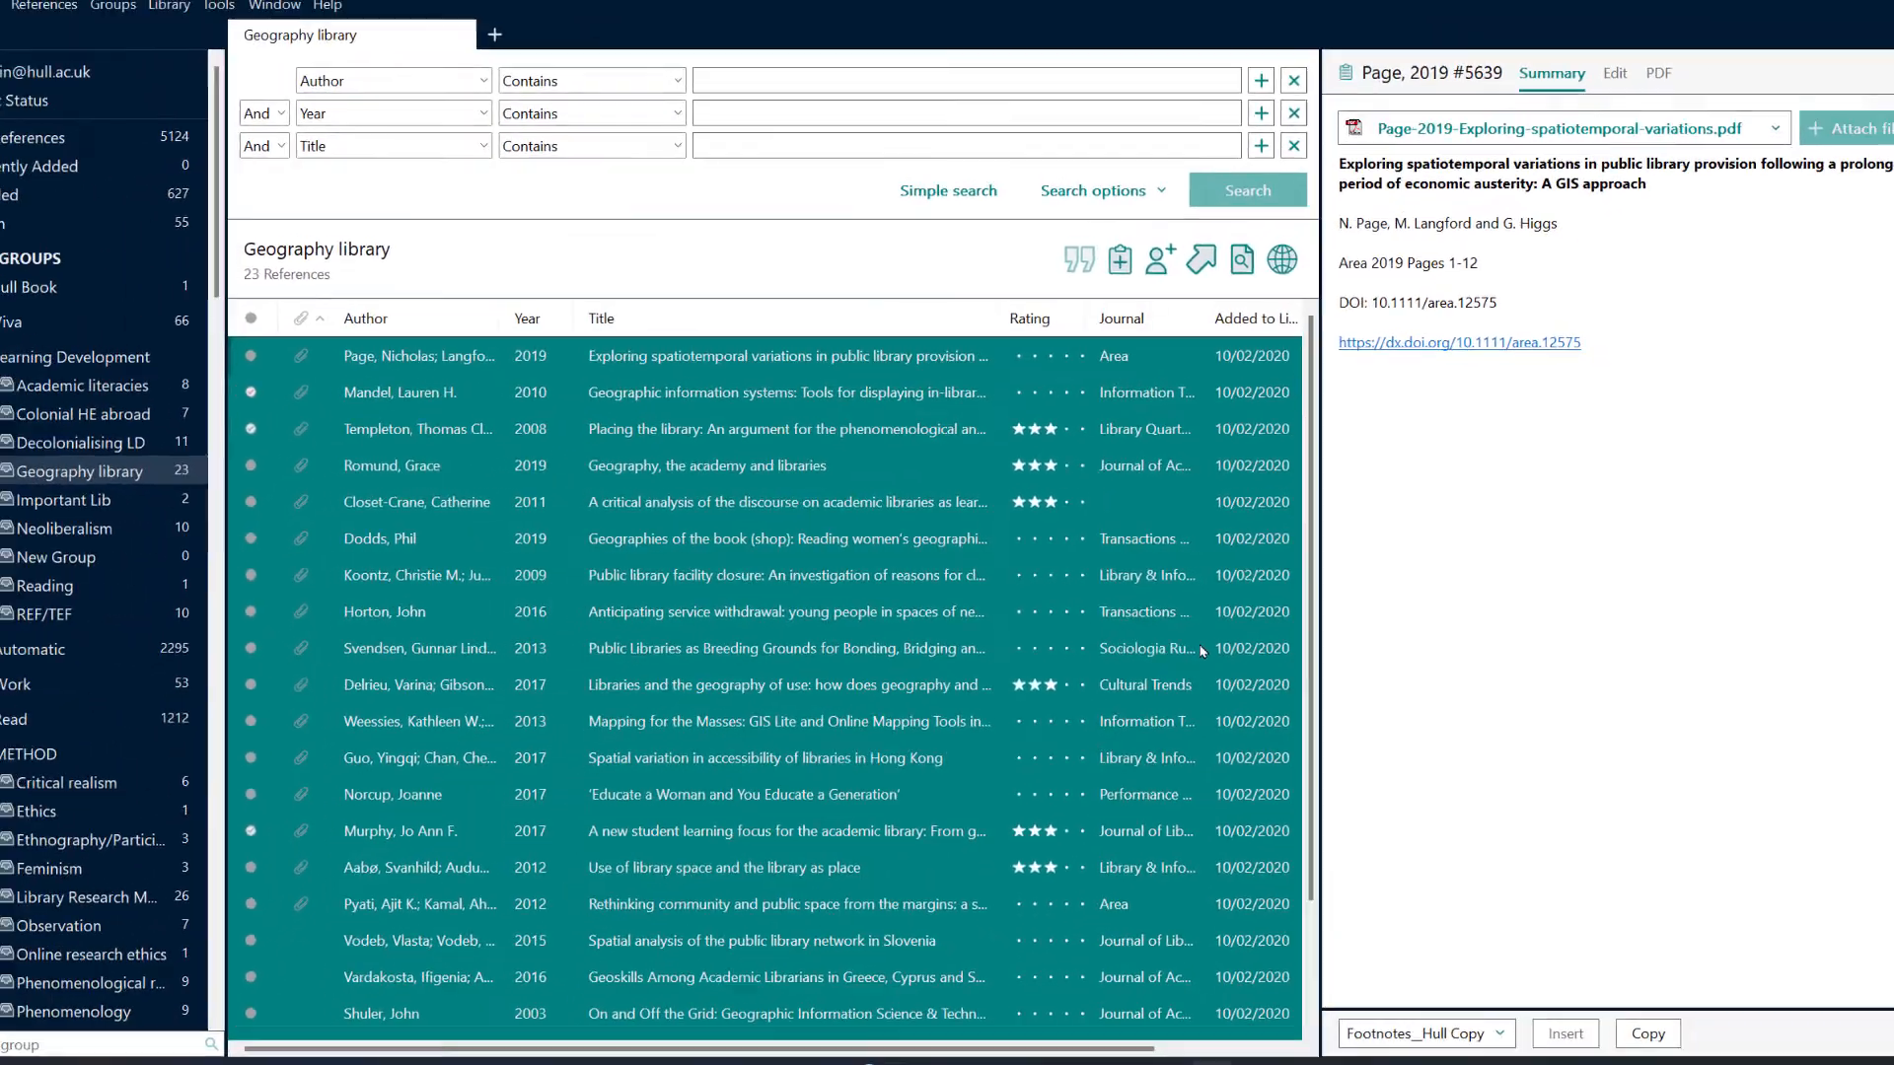